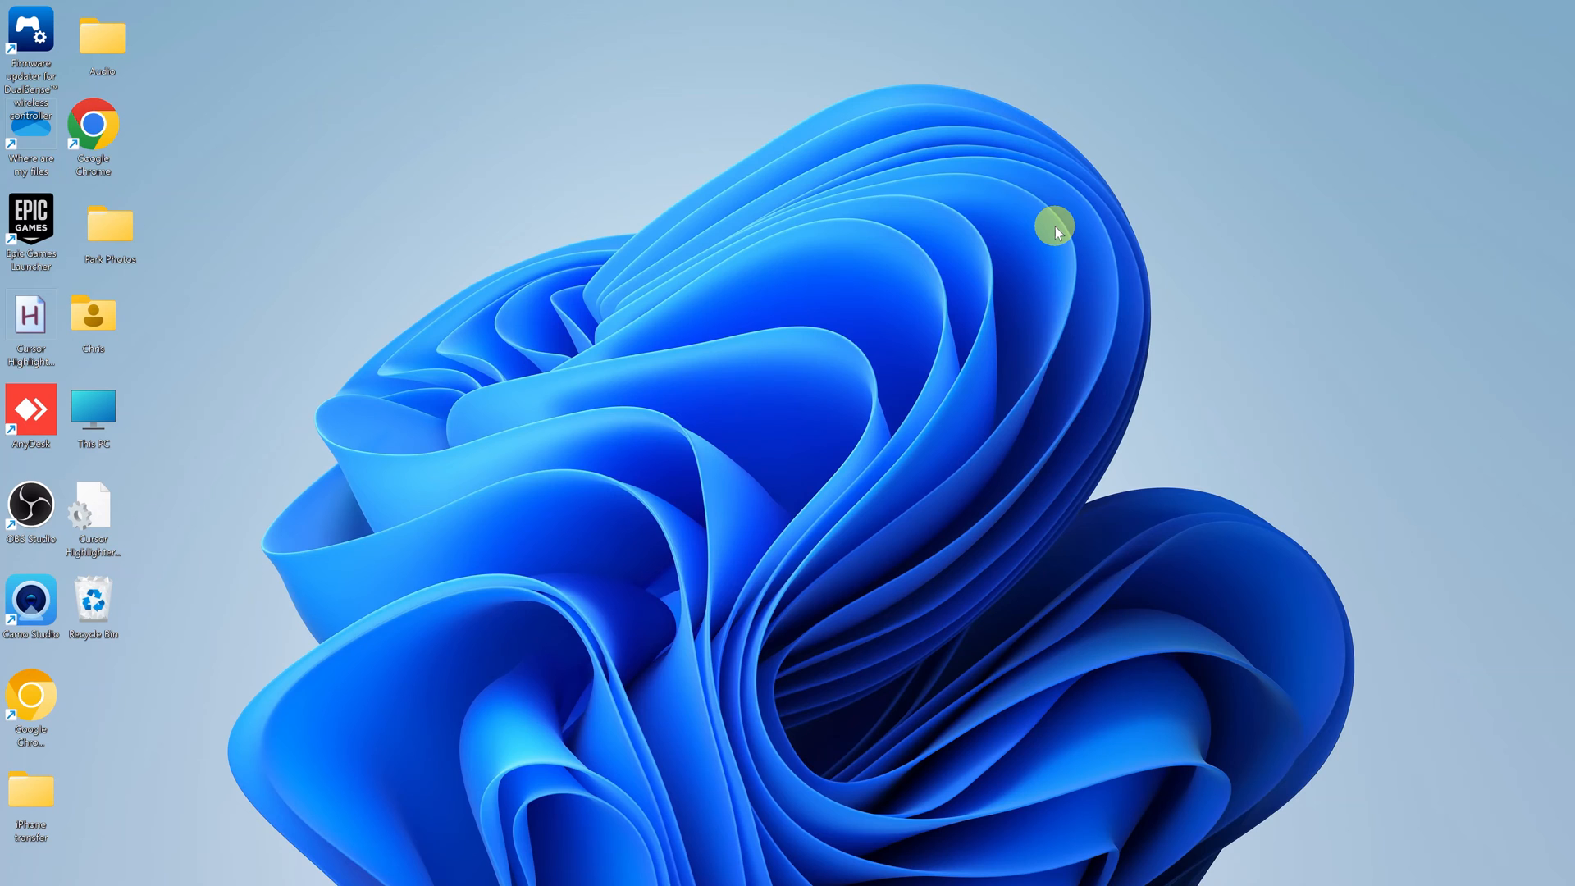
mouse_move(728, 485)
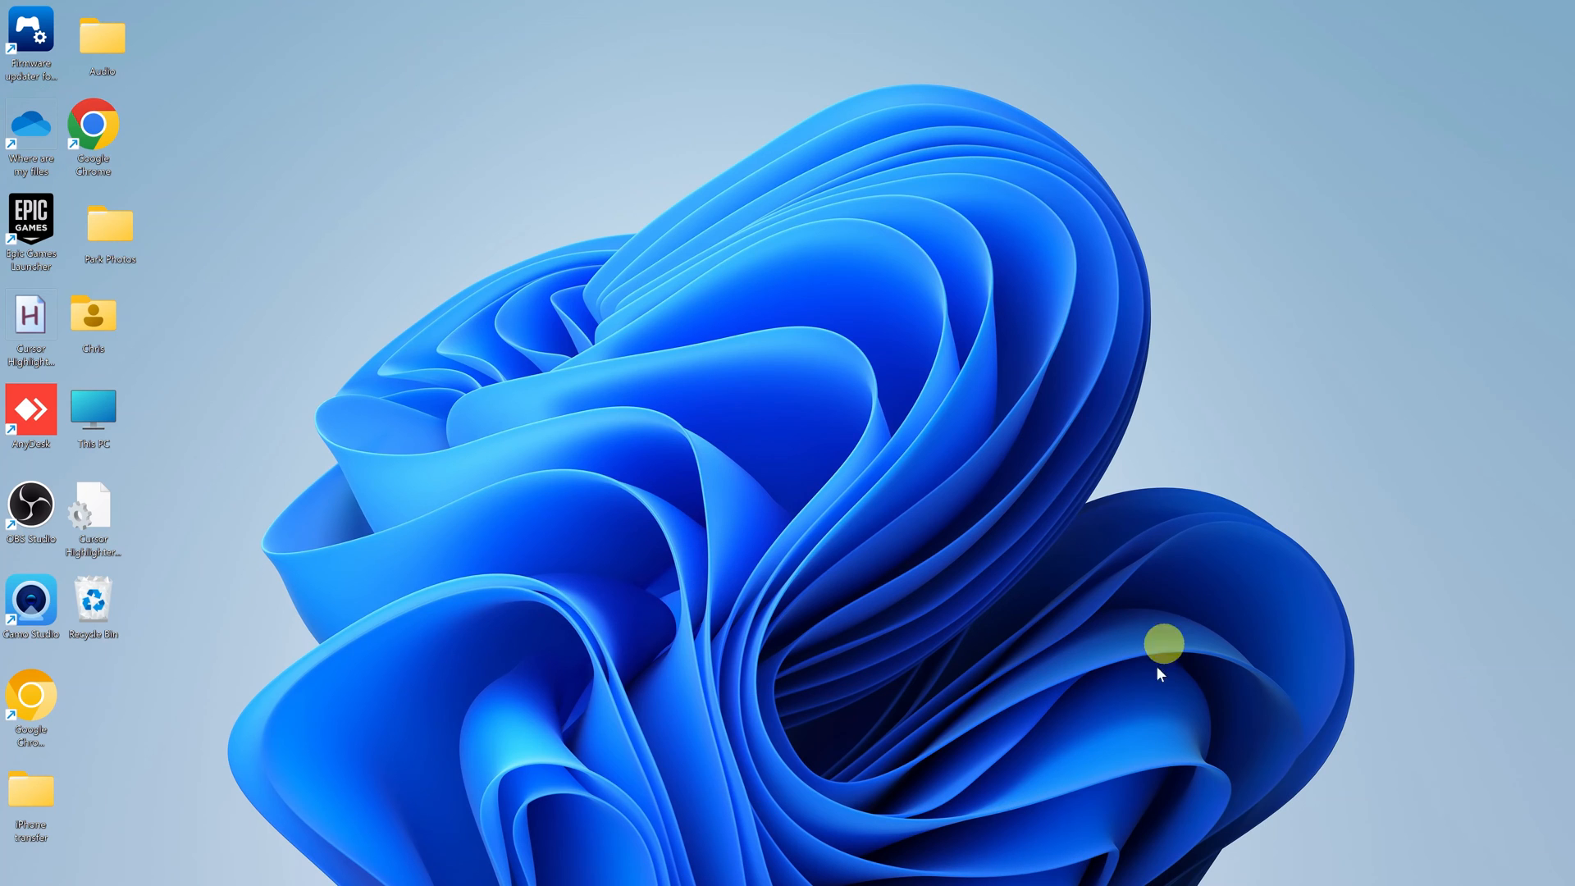
mouse_move(1073, 866)
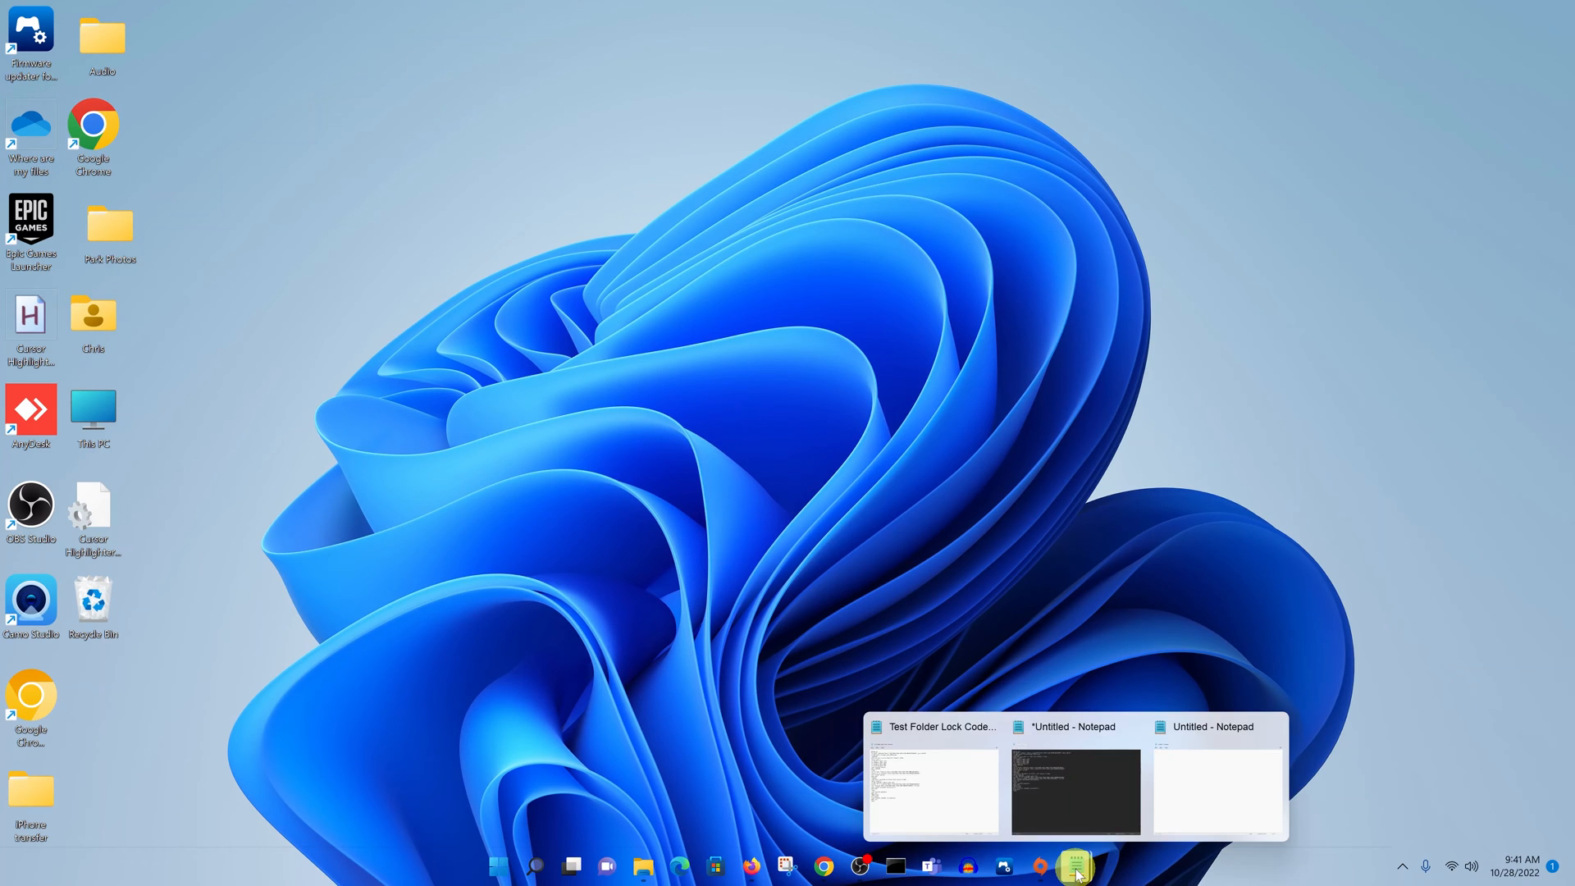
click(1216, 779)
text(@)
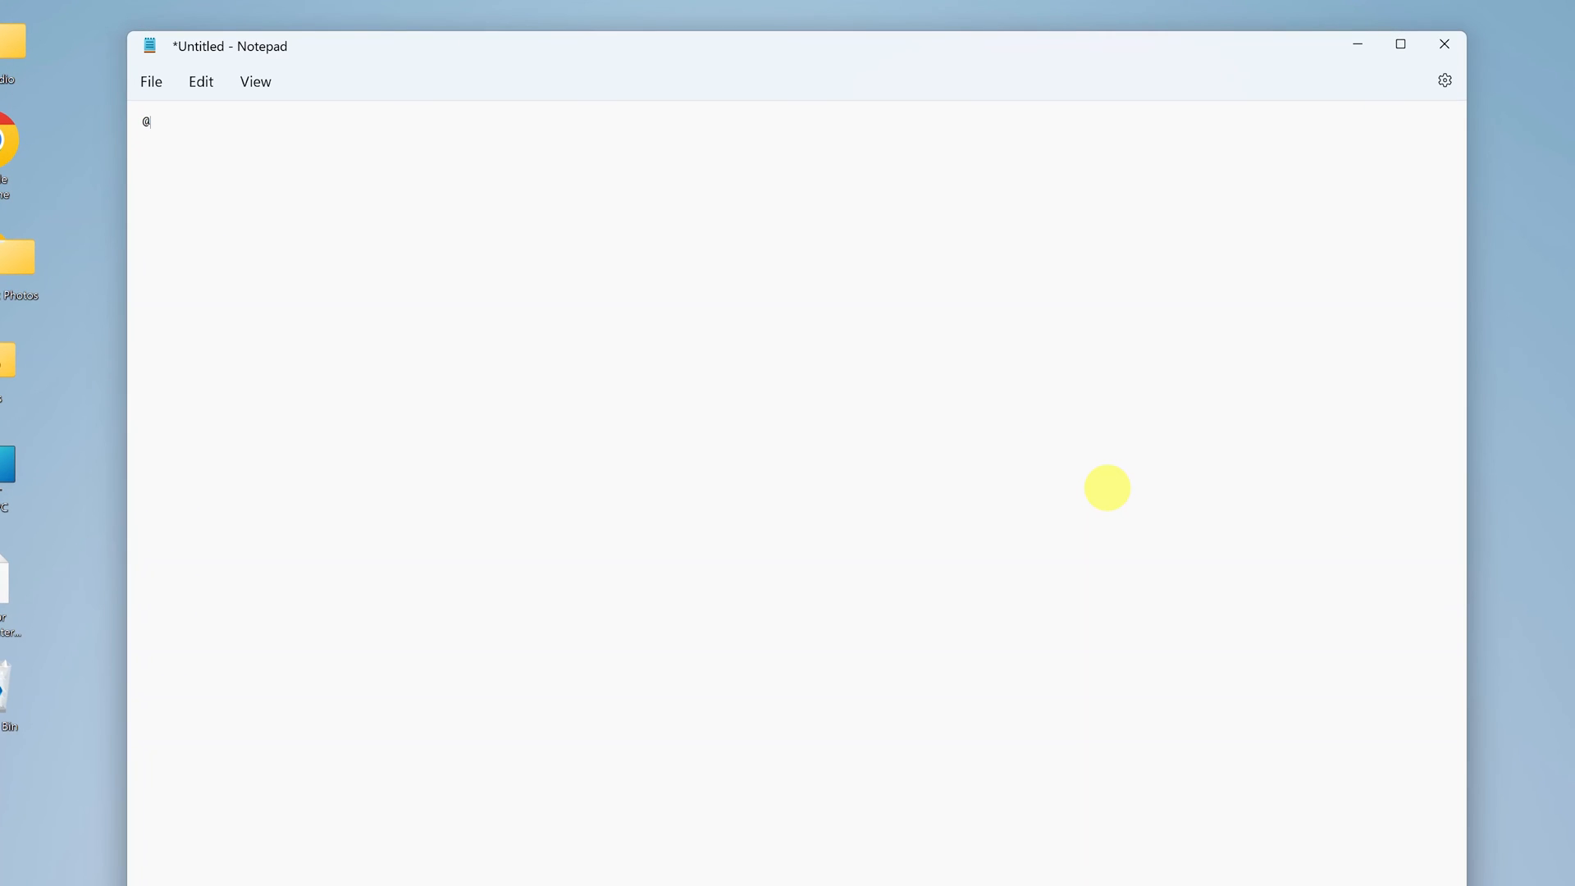
text(ECHO)
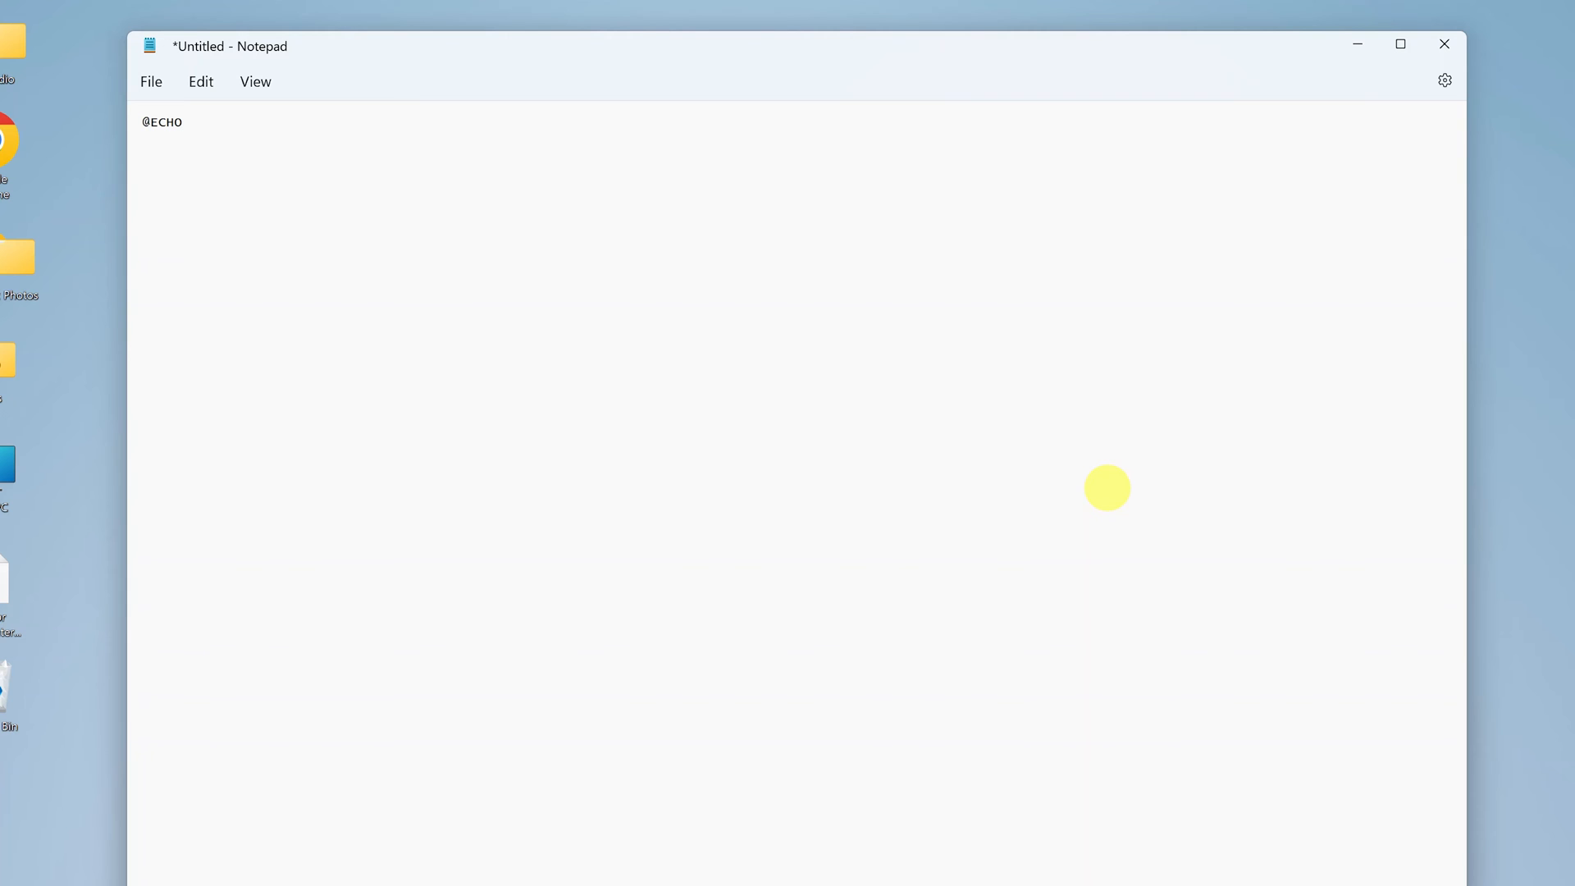
mouse_move(457, 216)
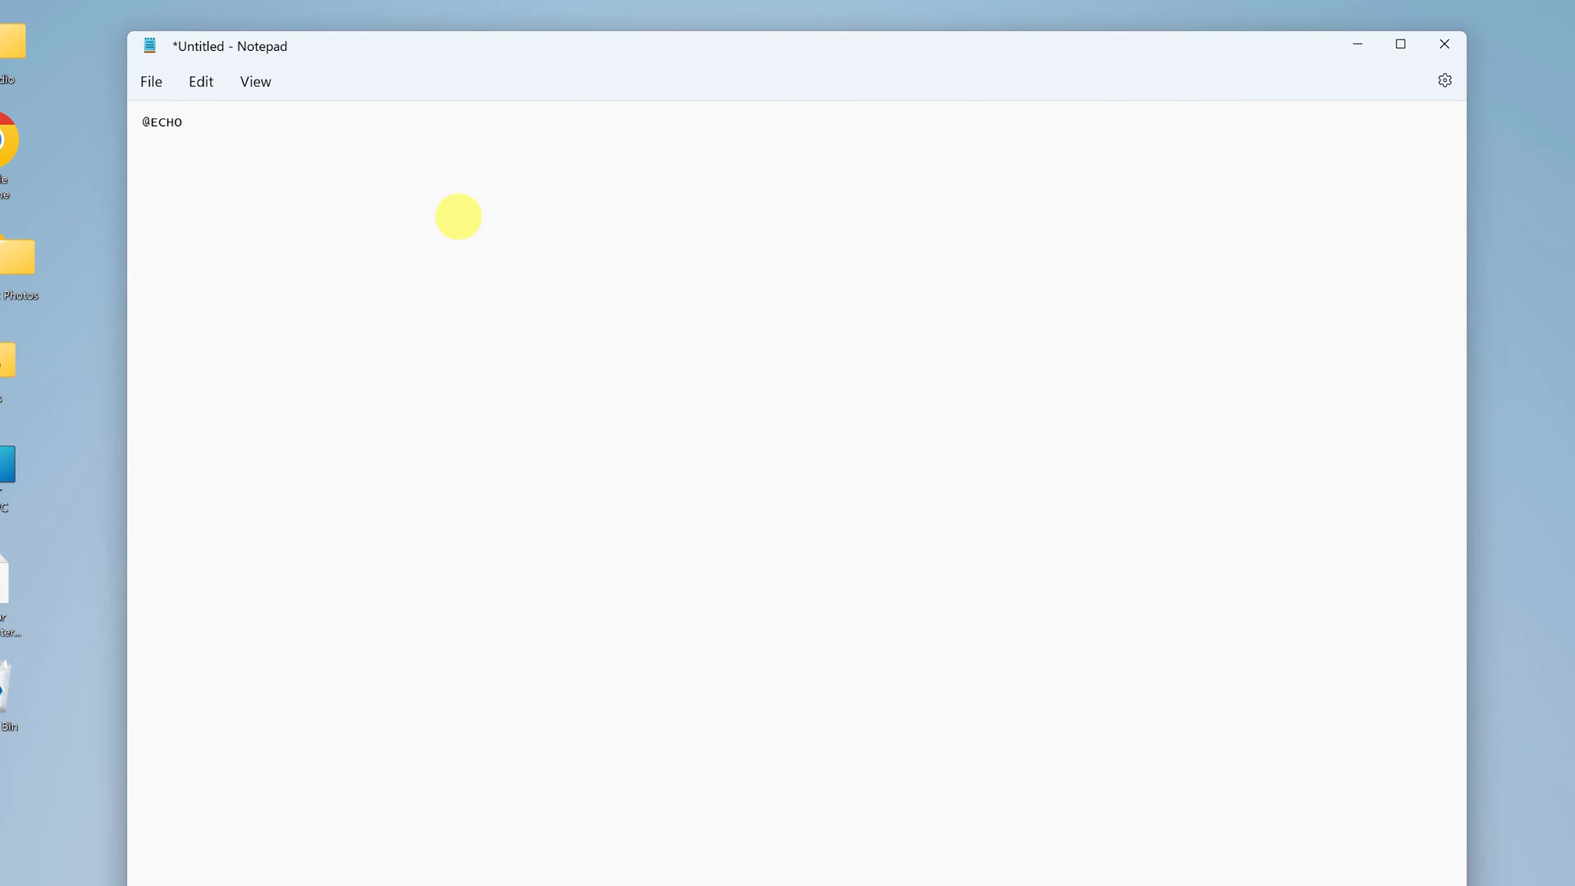
mouse_move(434, 222)
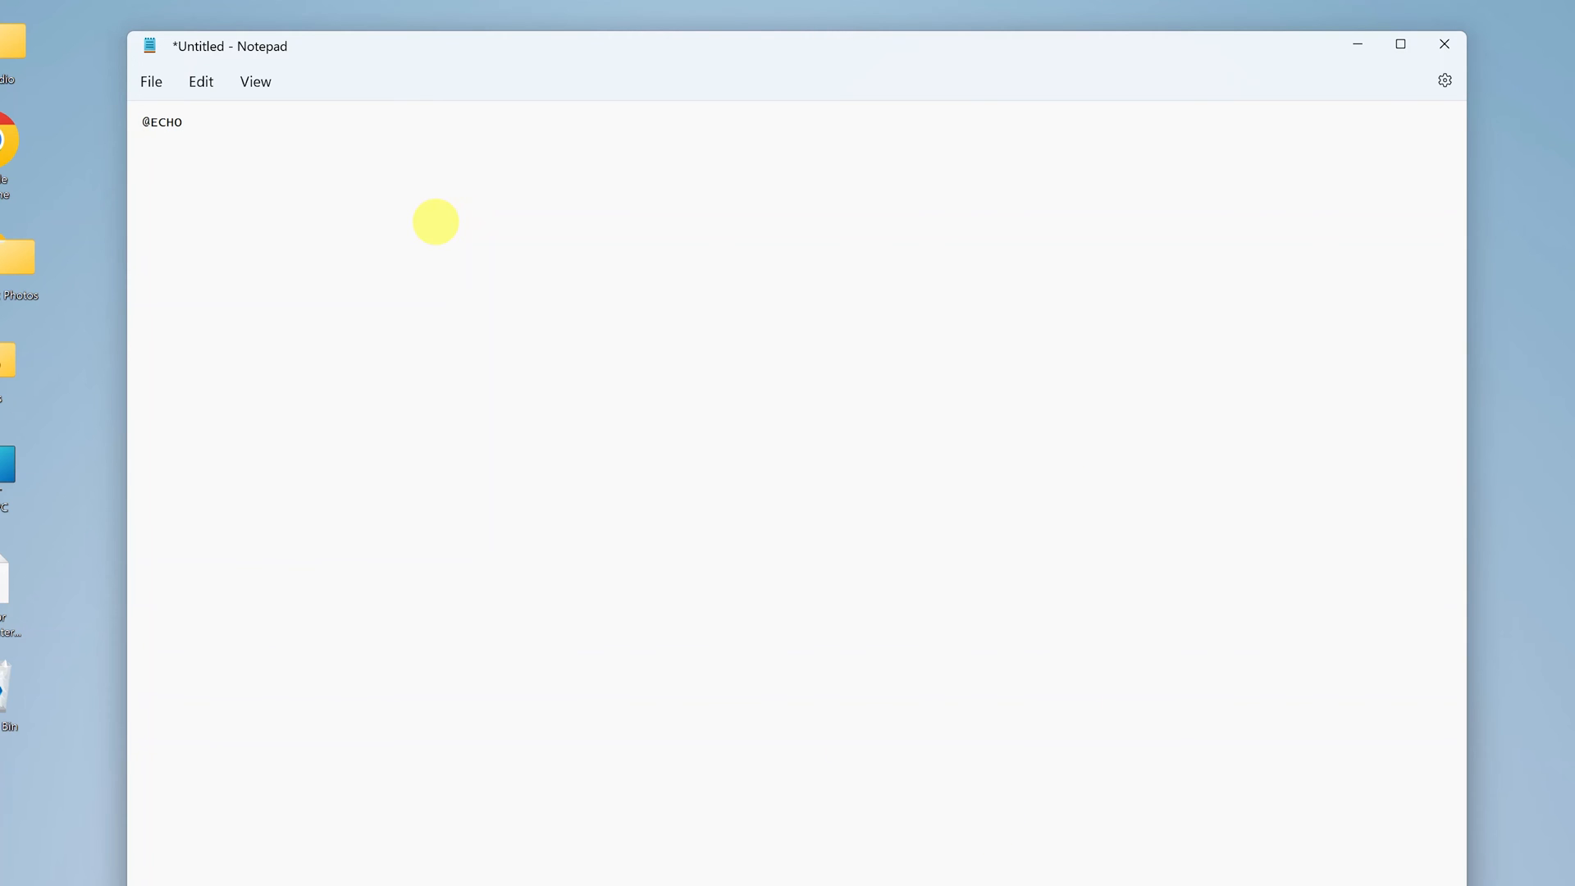
key(Enter)
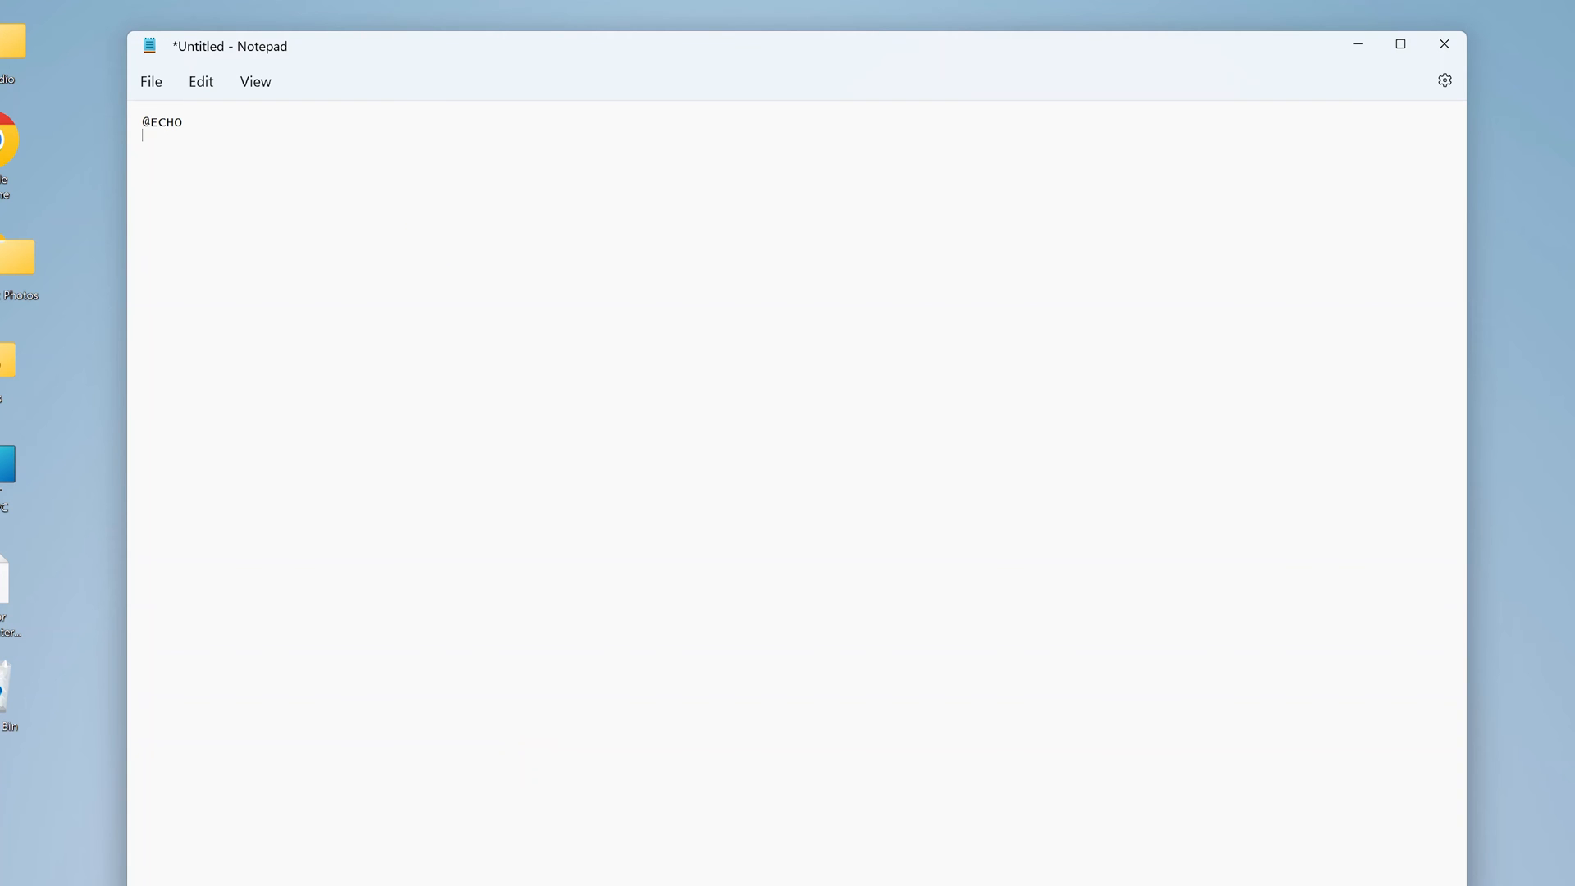
click(1347, 694)
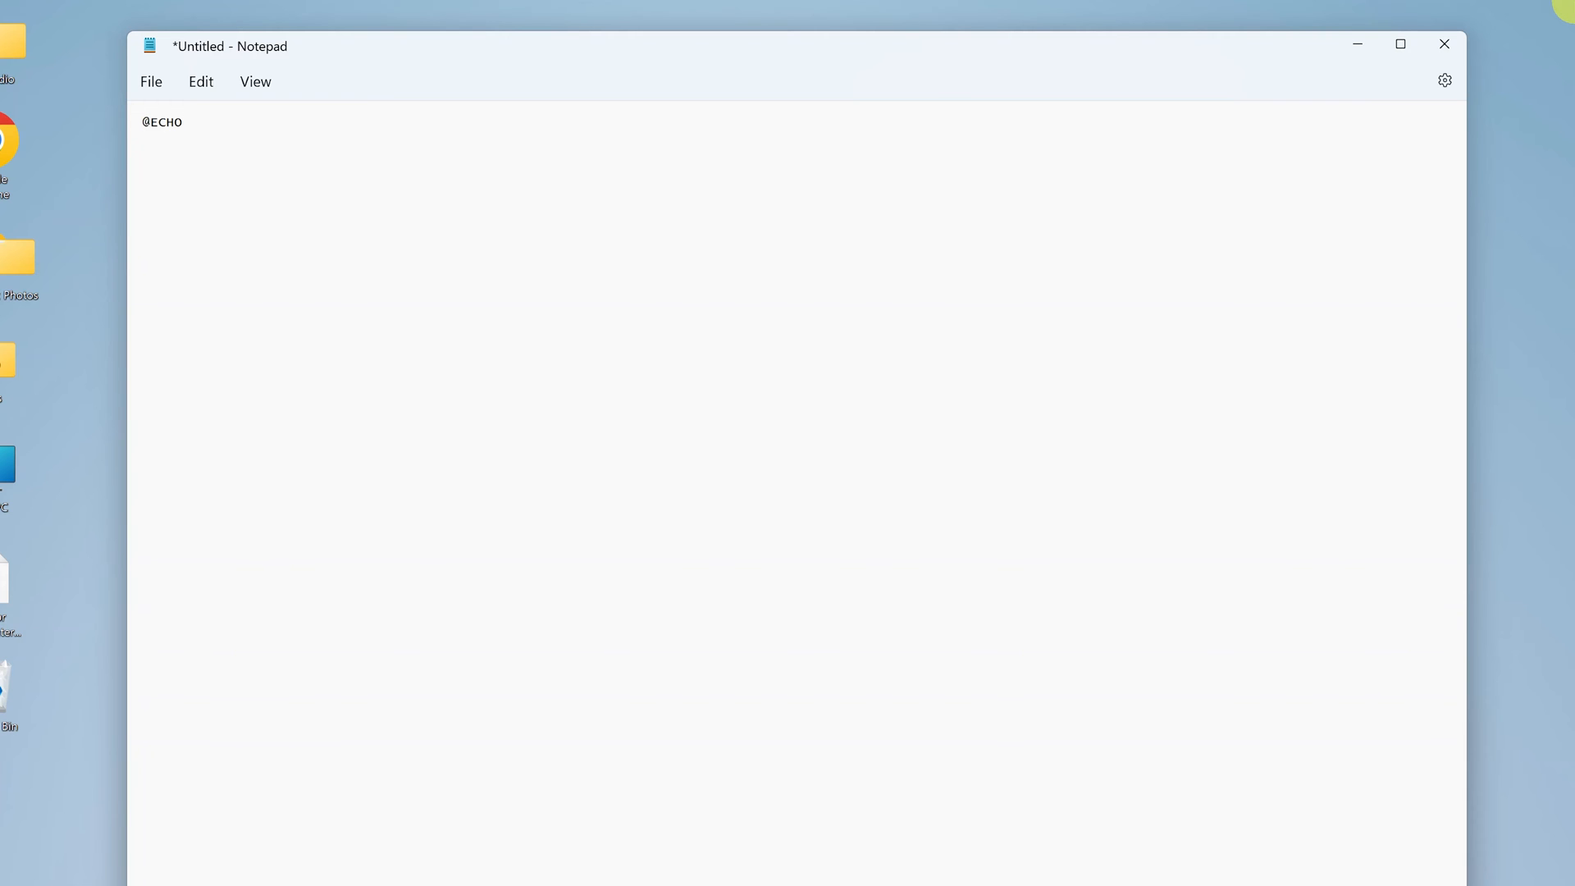
key(Enter)
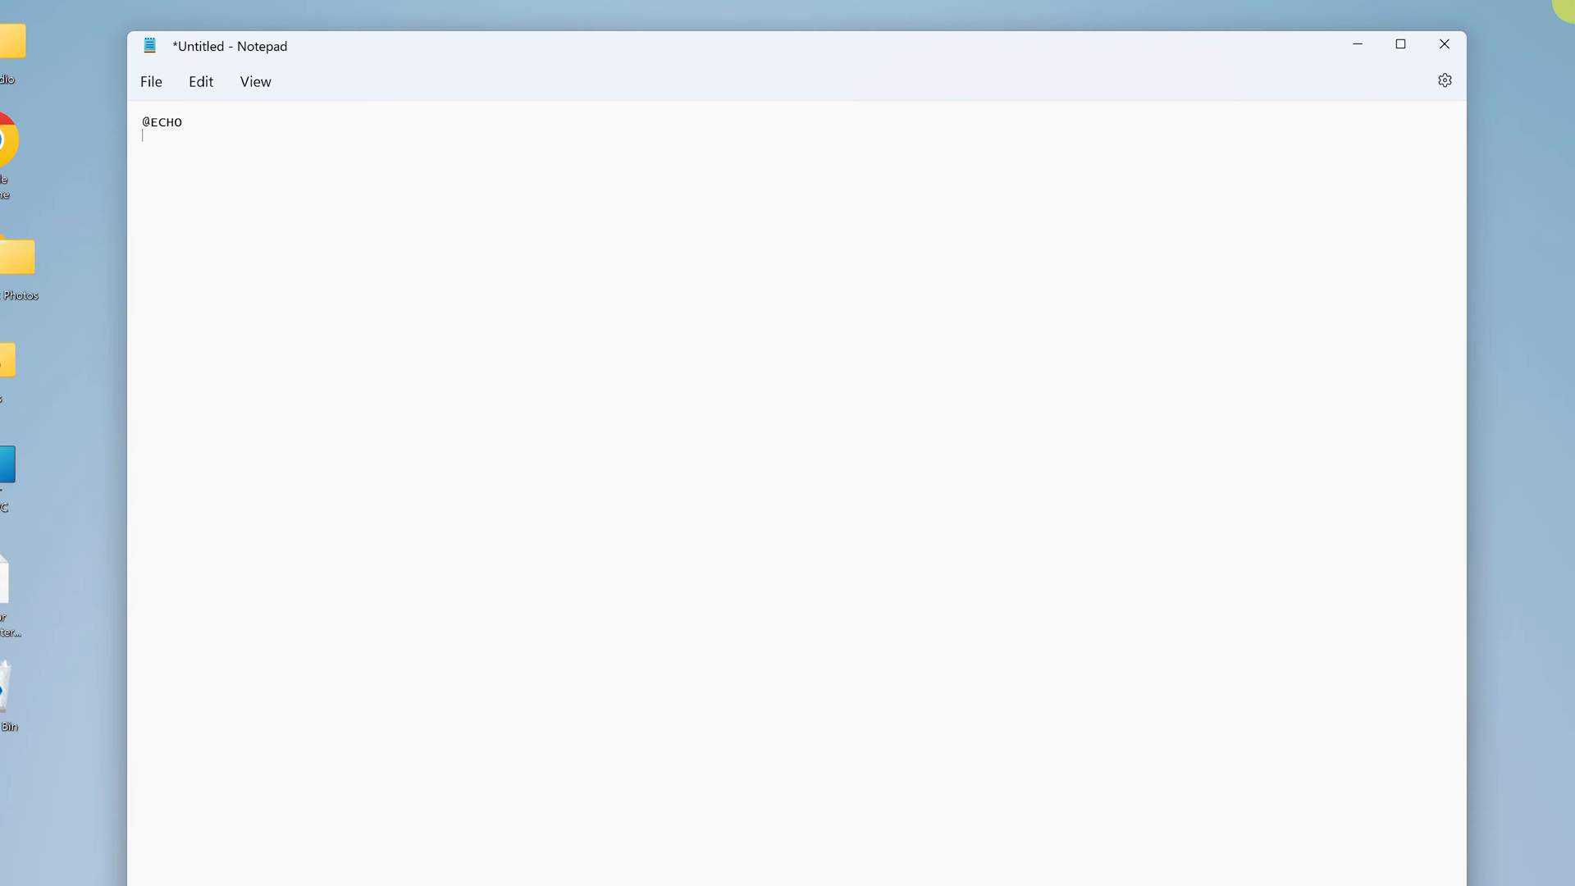
Type 'ECHO Webproeducation.org' and 'PAUSE' as the next lines, then bring up Save as.
text(E)
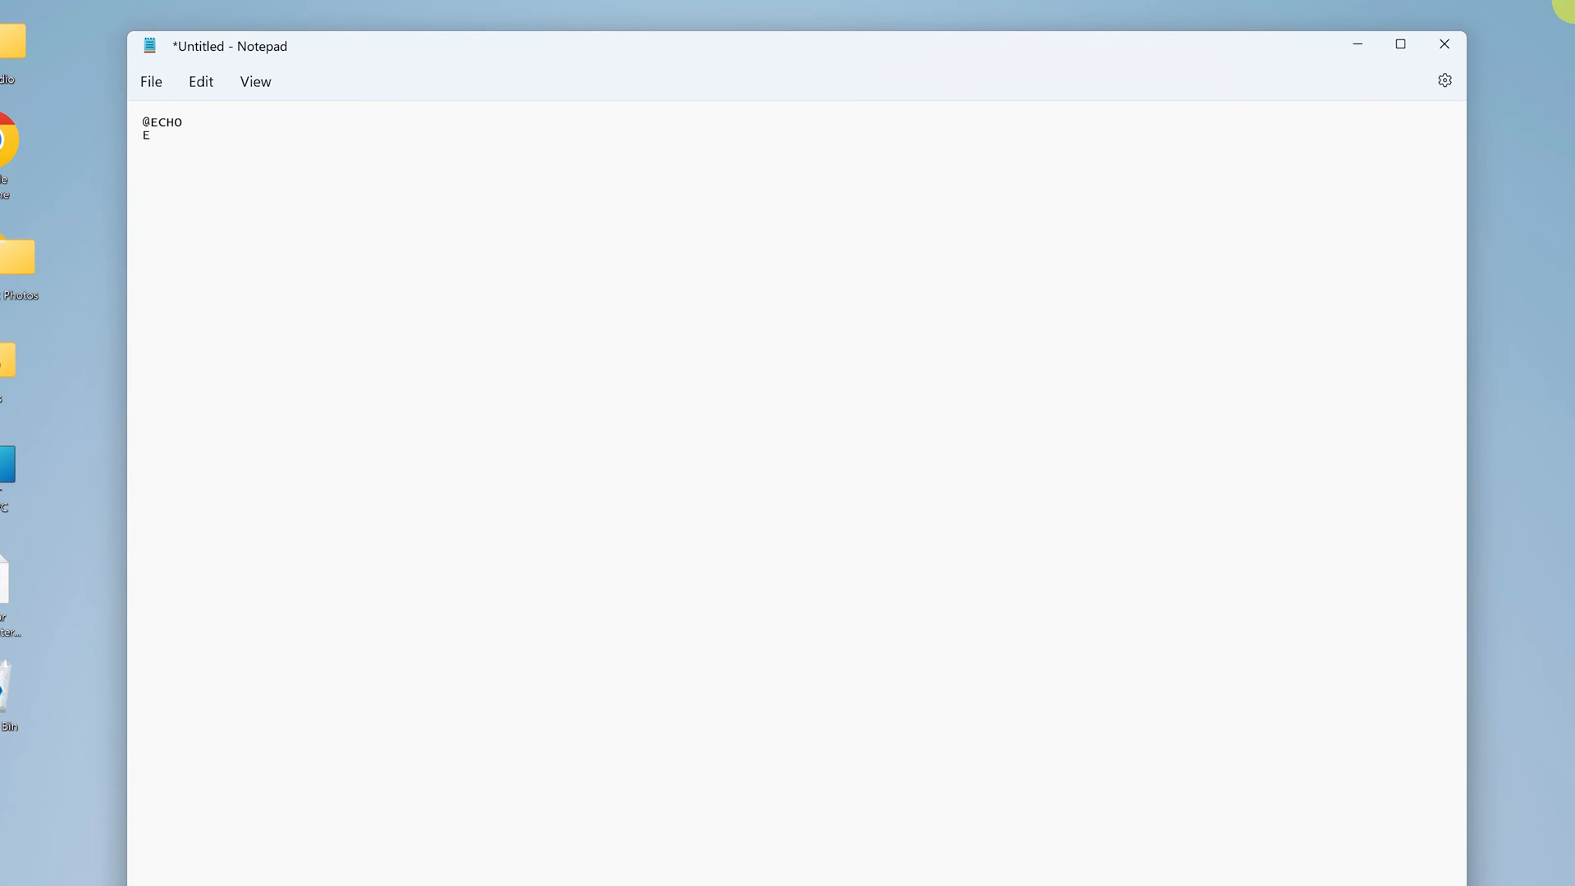
text(CHO)
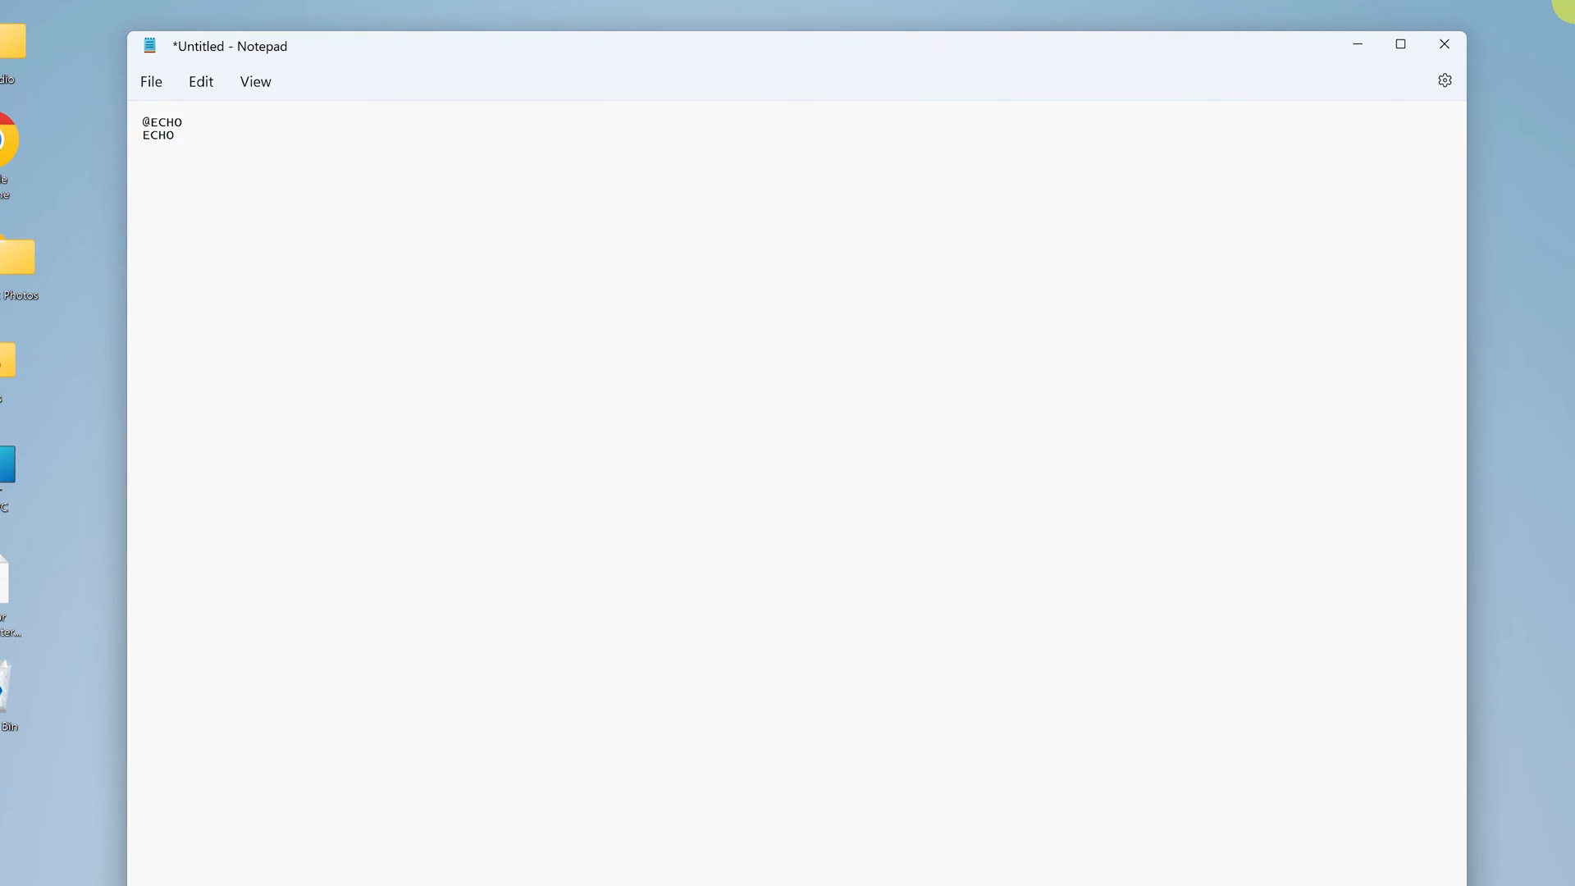
text(WebproE)
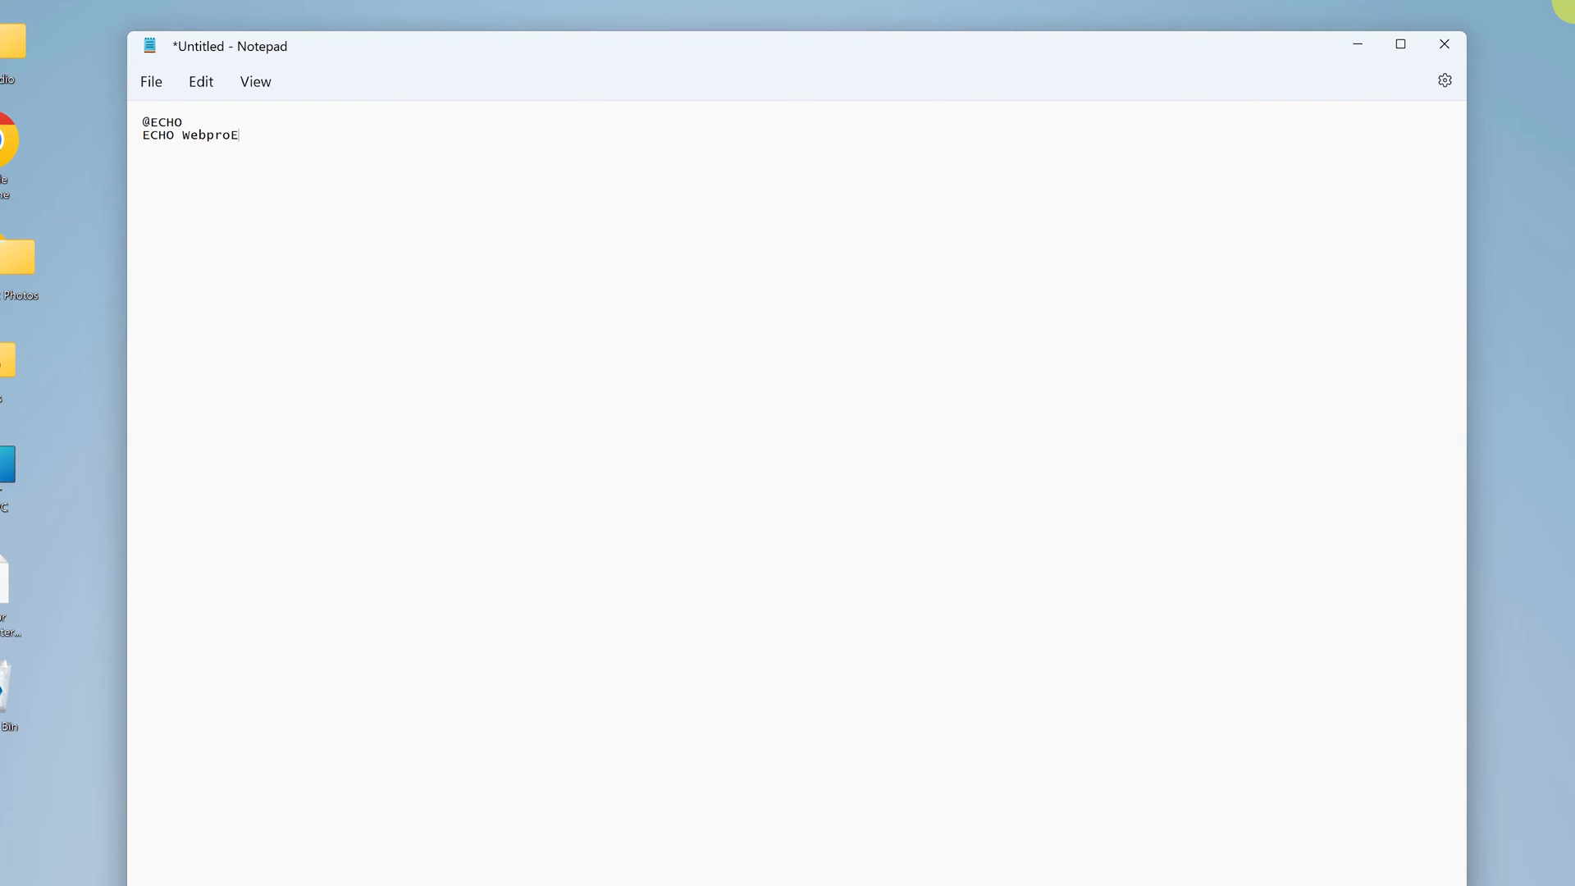
text(duca)
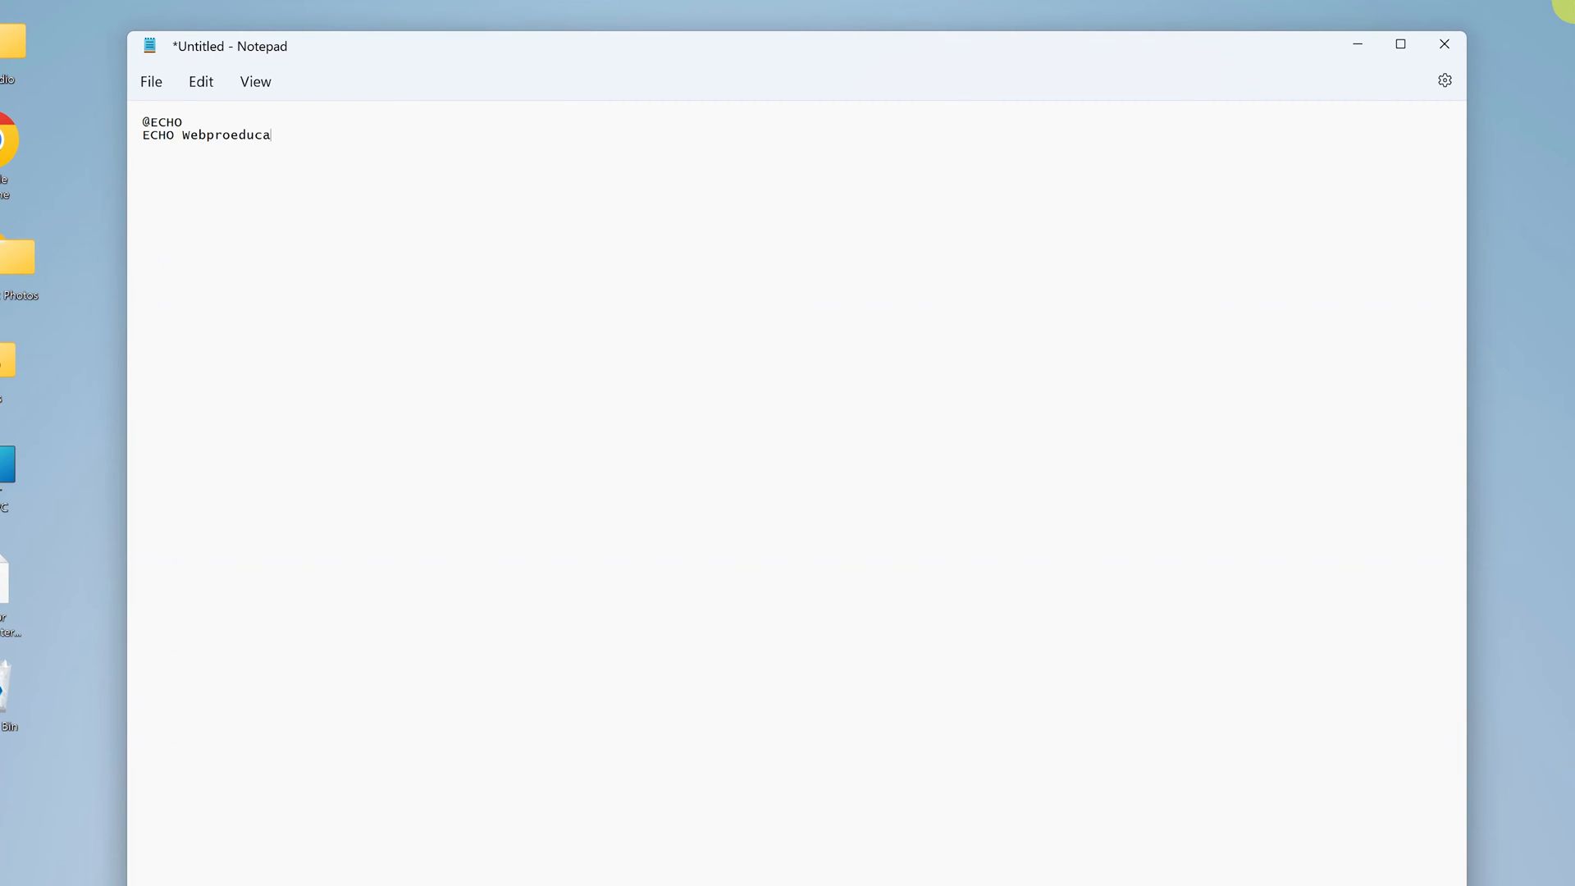
text(tion.org)
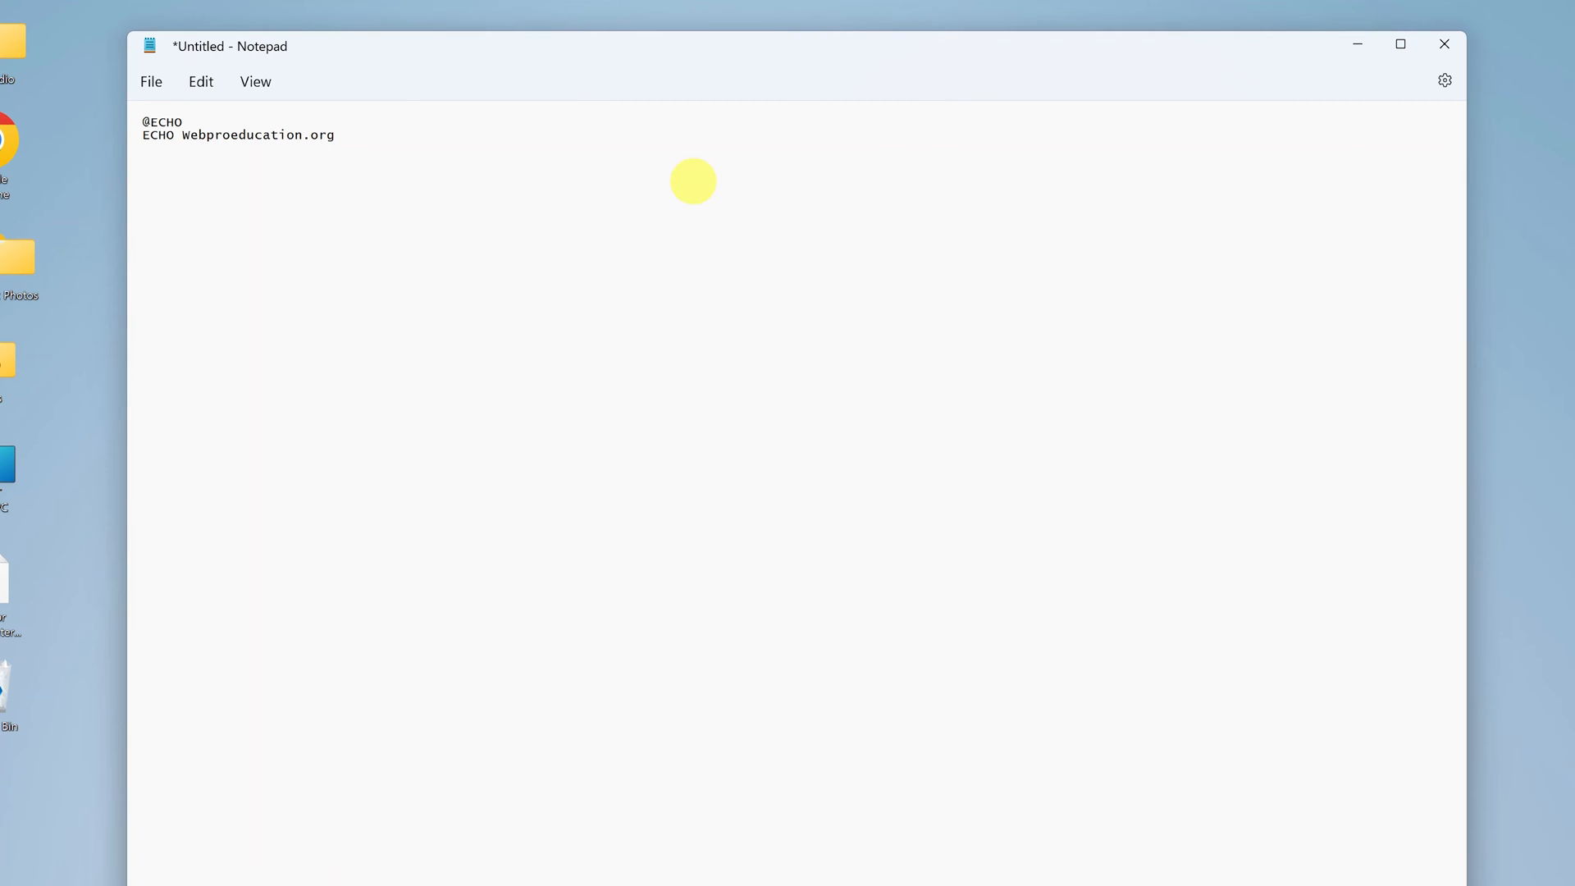
text(PAUSE)
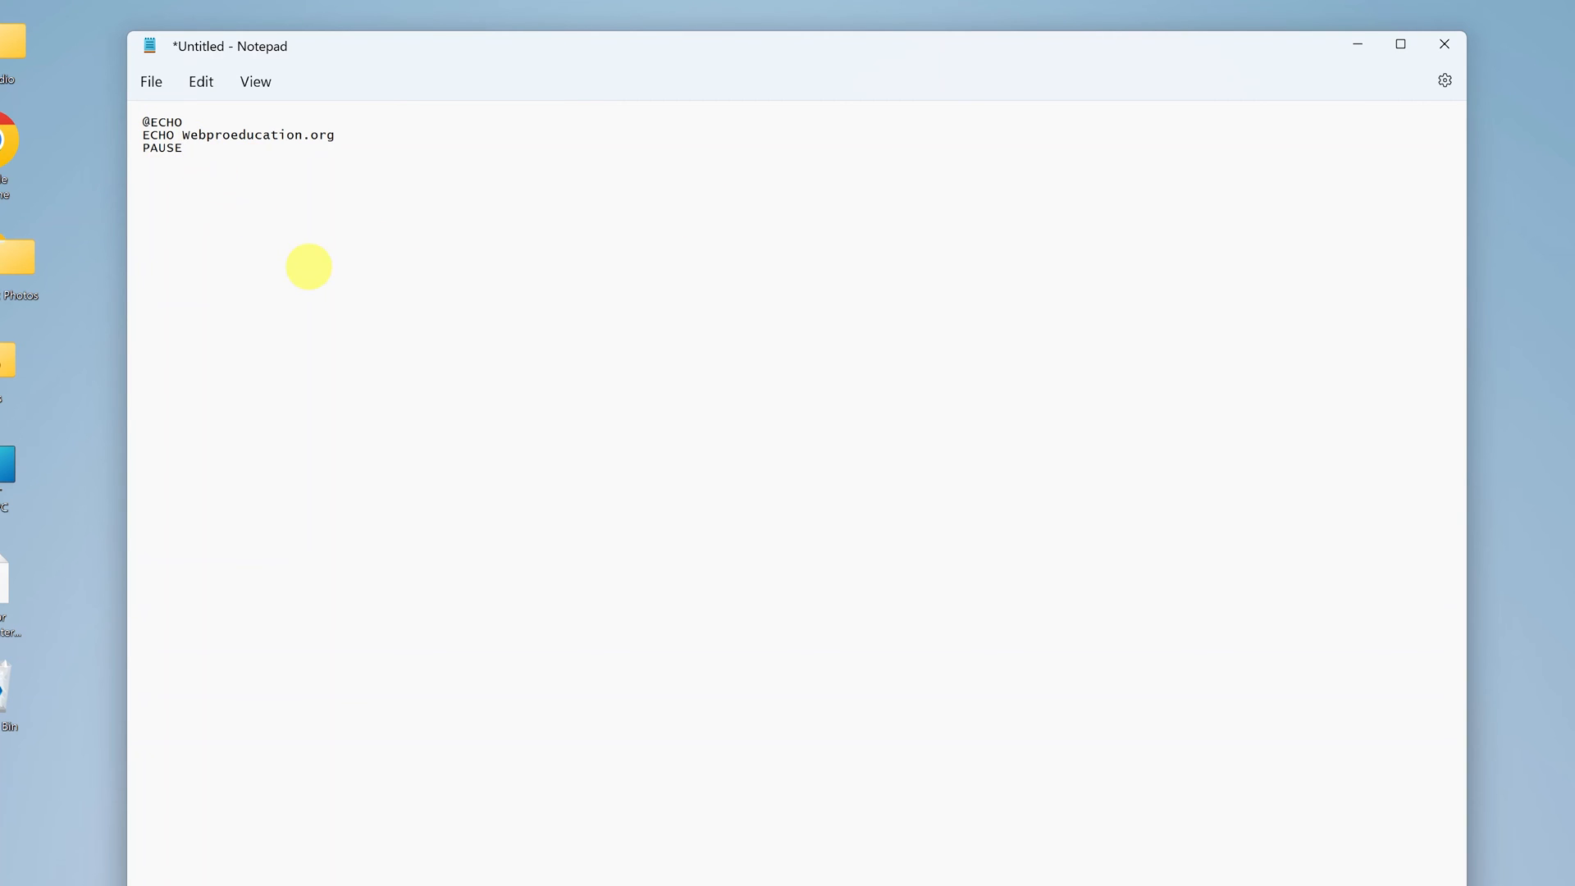
click(183, 148)
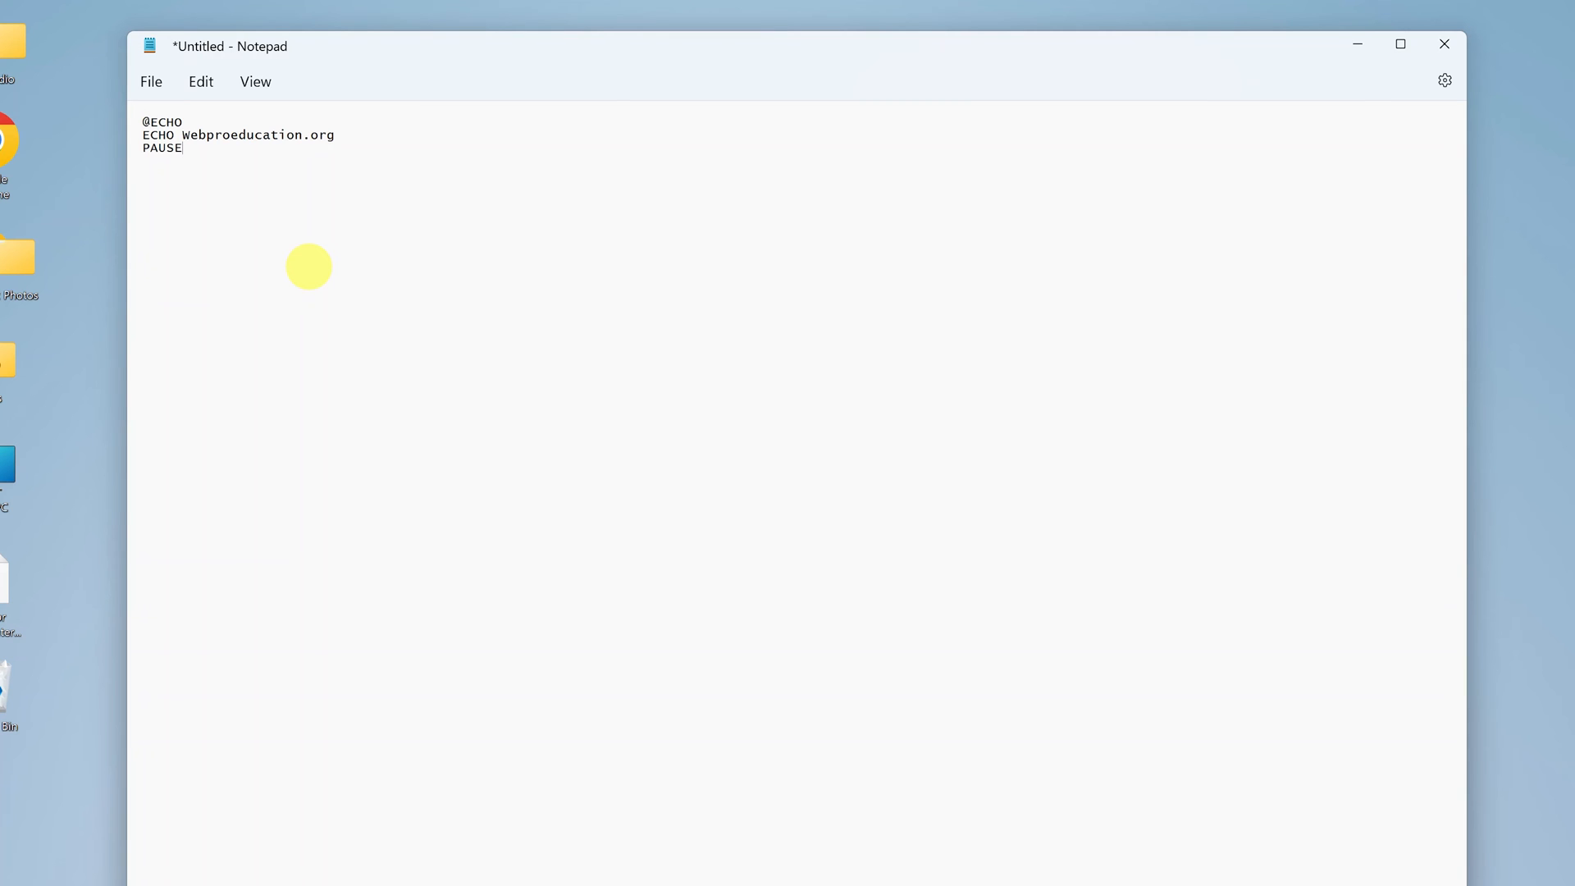
mouse_move(601, 375)
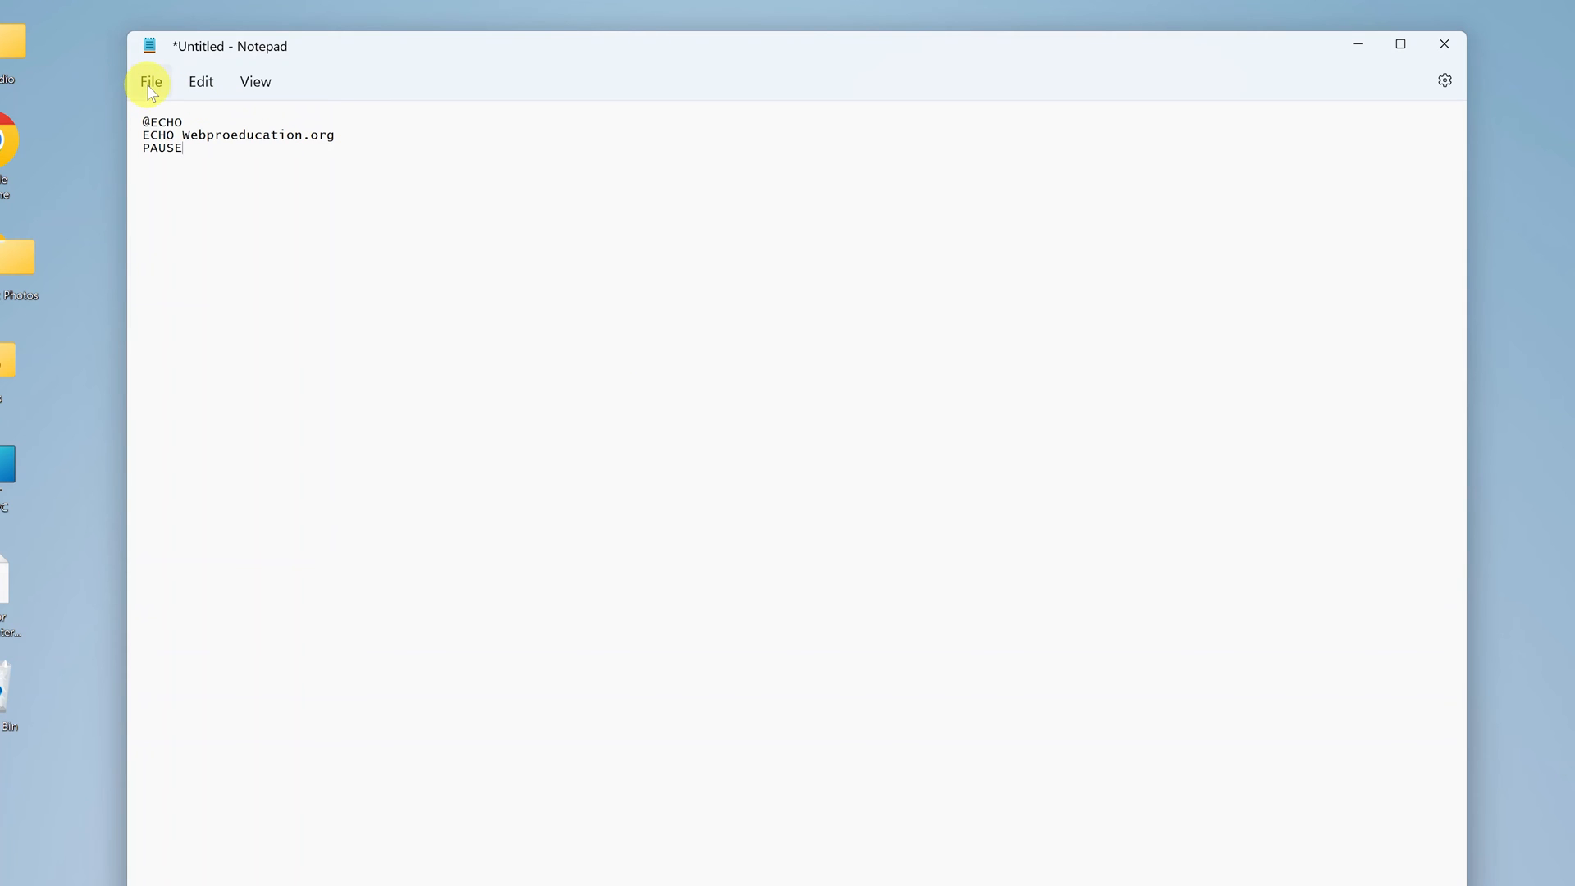
click(151, 81)
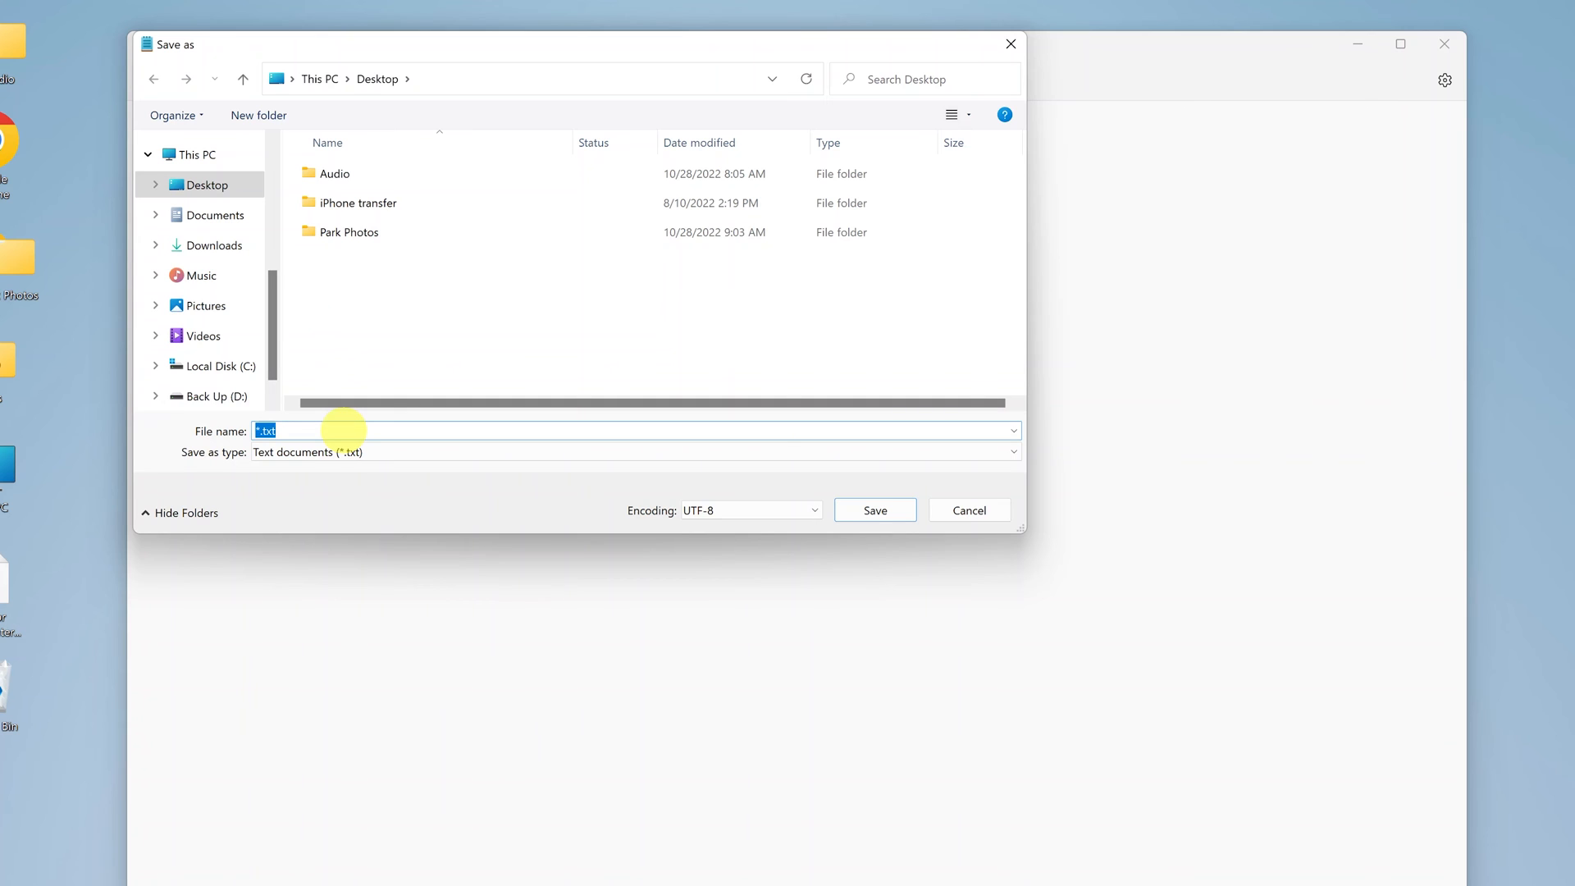
Enter 'Test Batch File.bat' as the file name in the save dialog.
text(t)
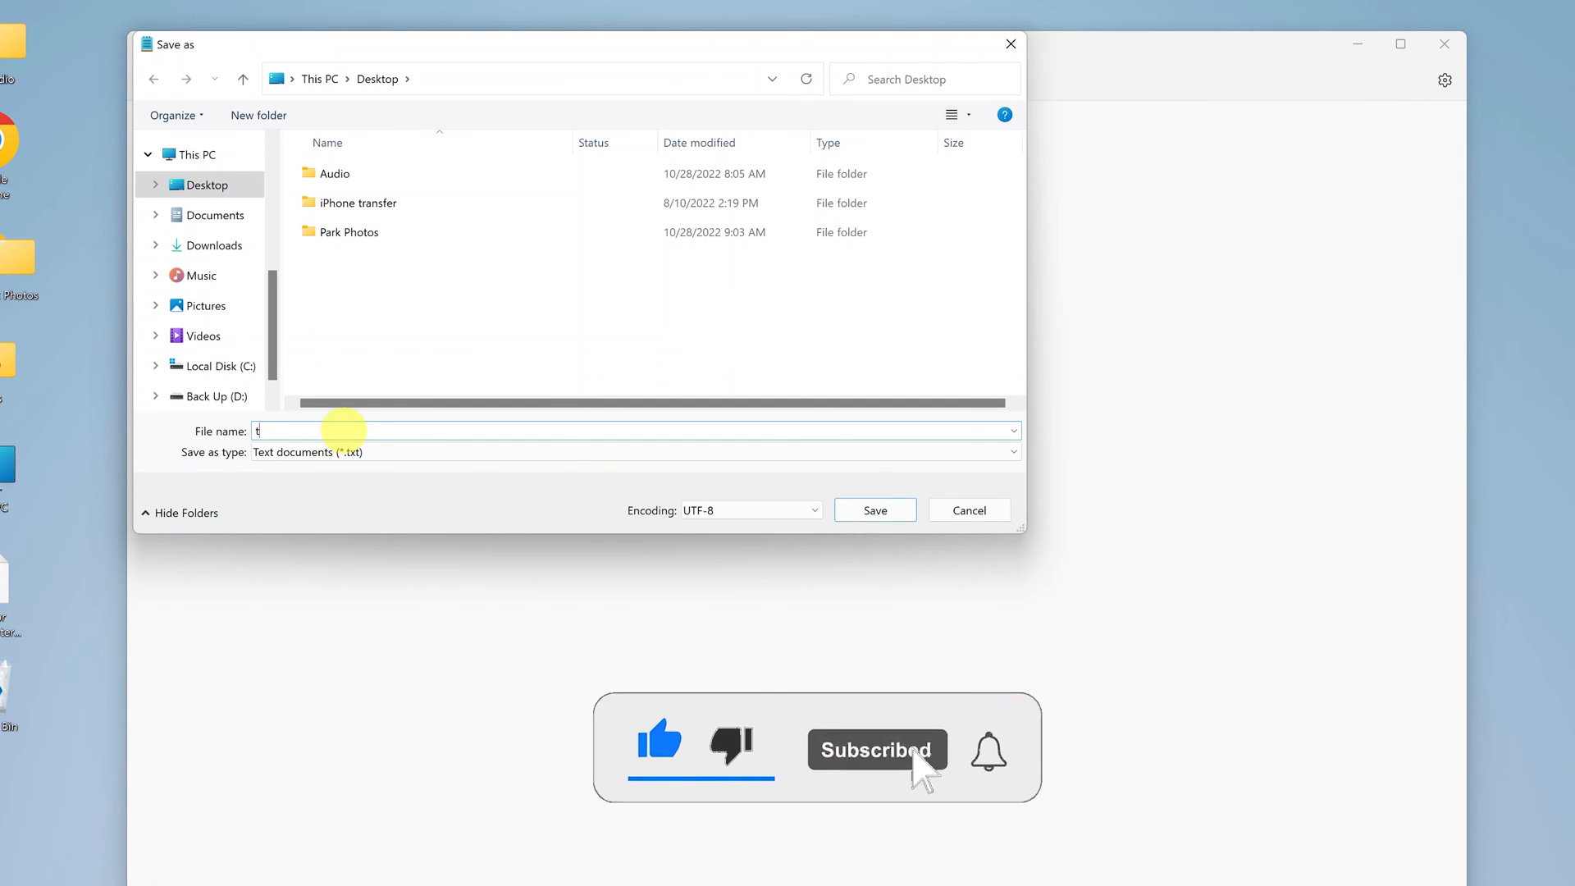
text(est Batch File)
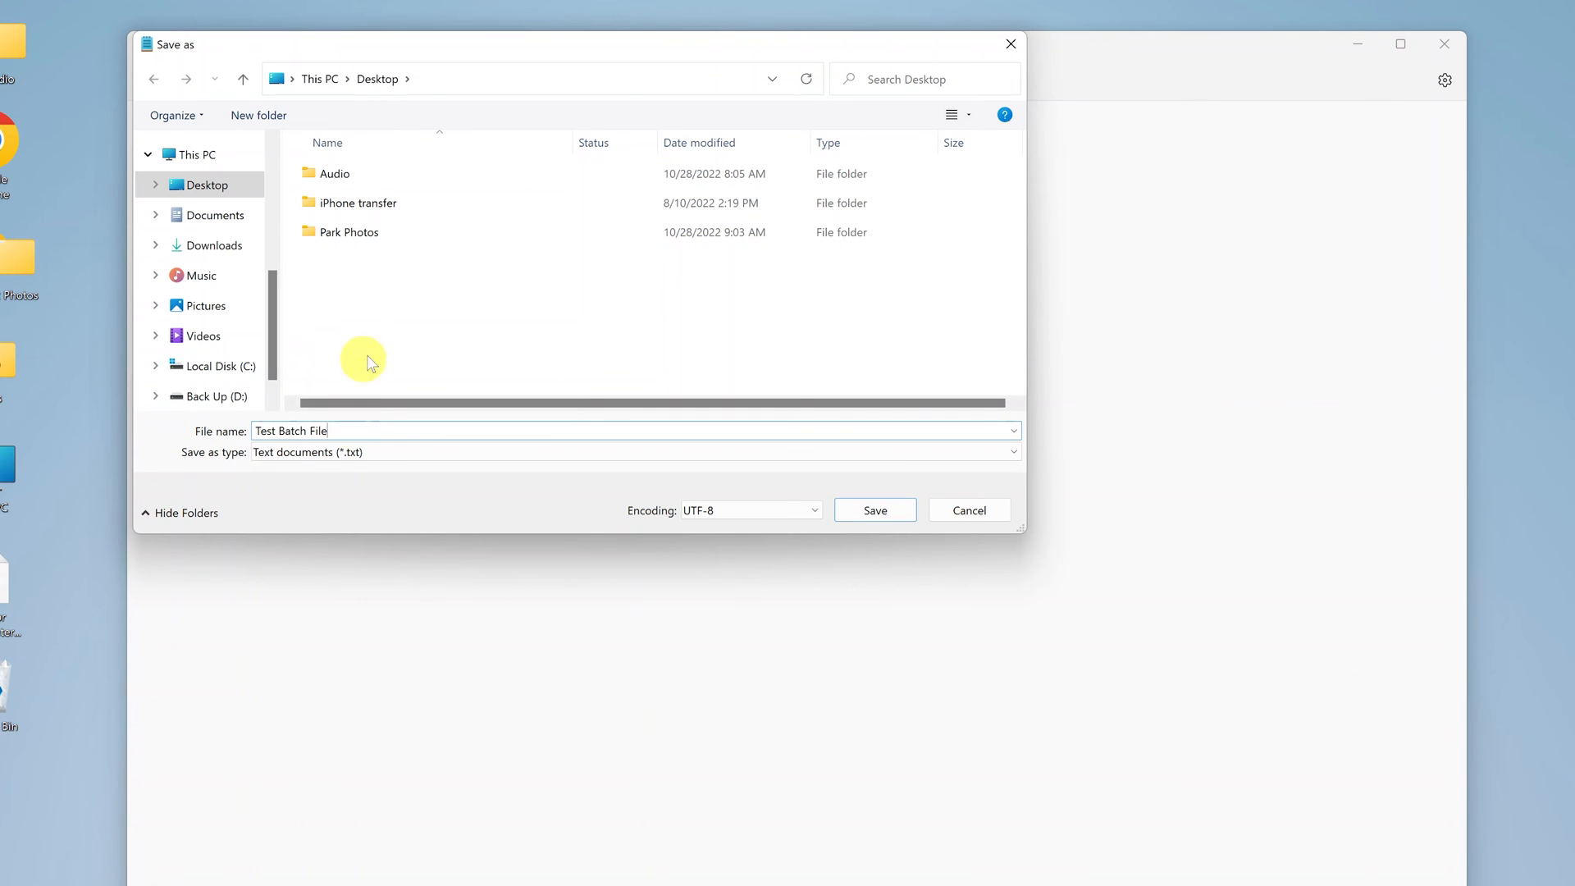
mouse_move(402, 298)
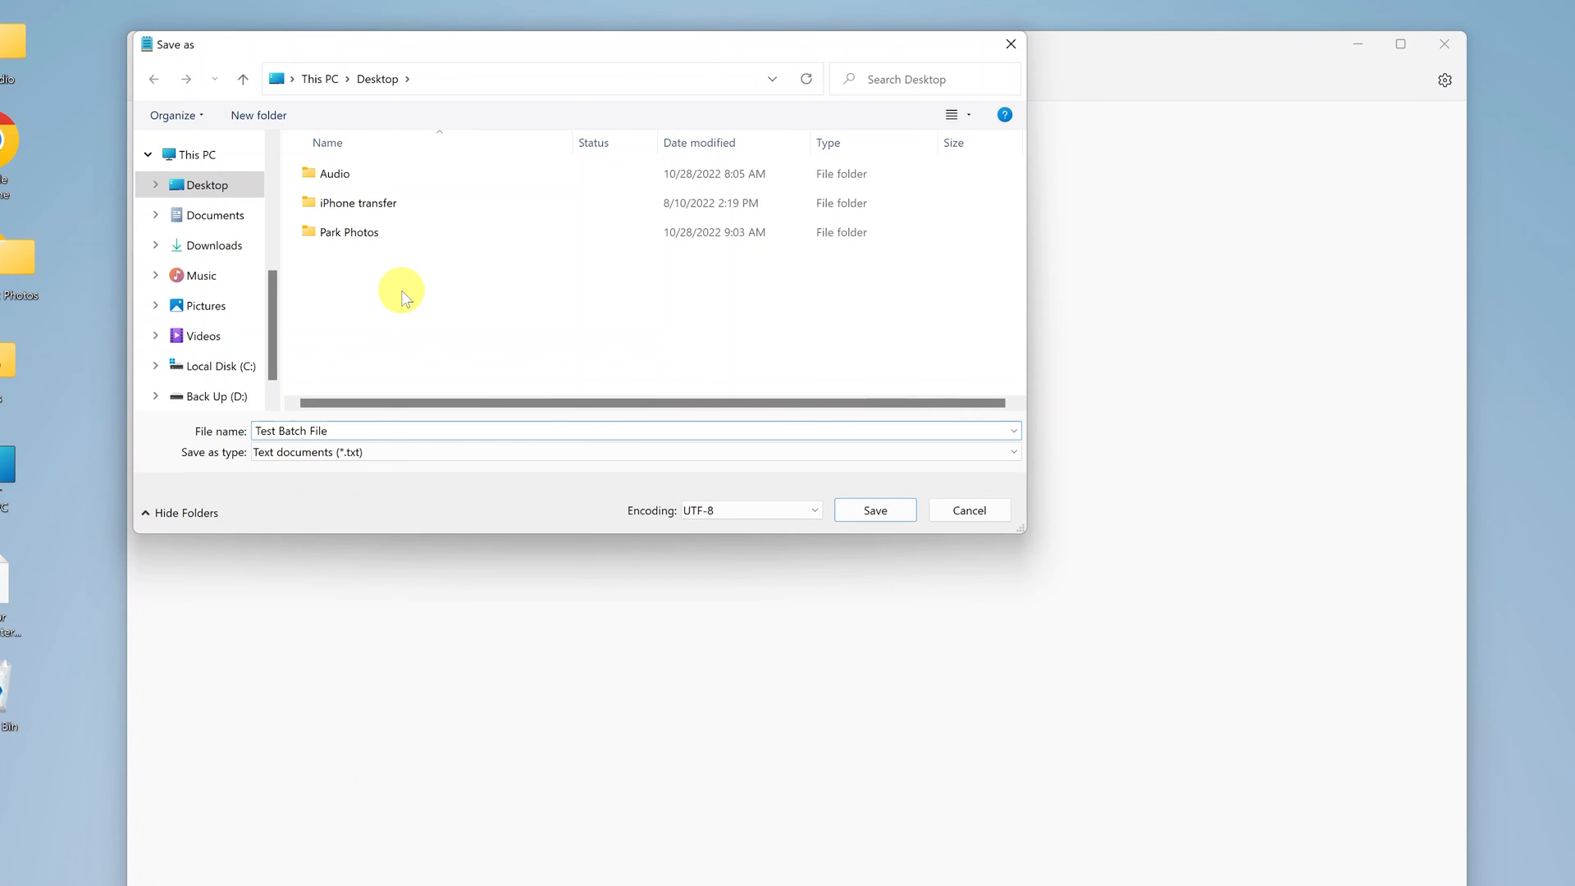
text(.b)
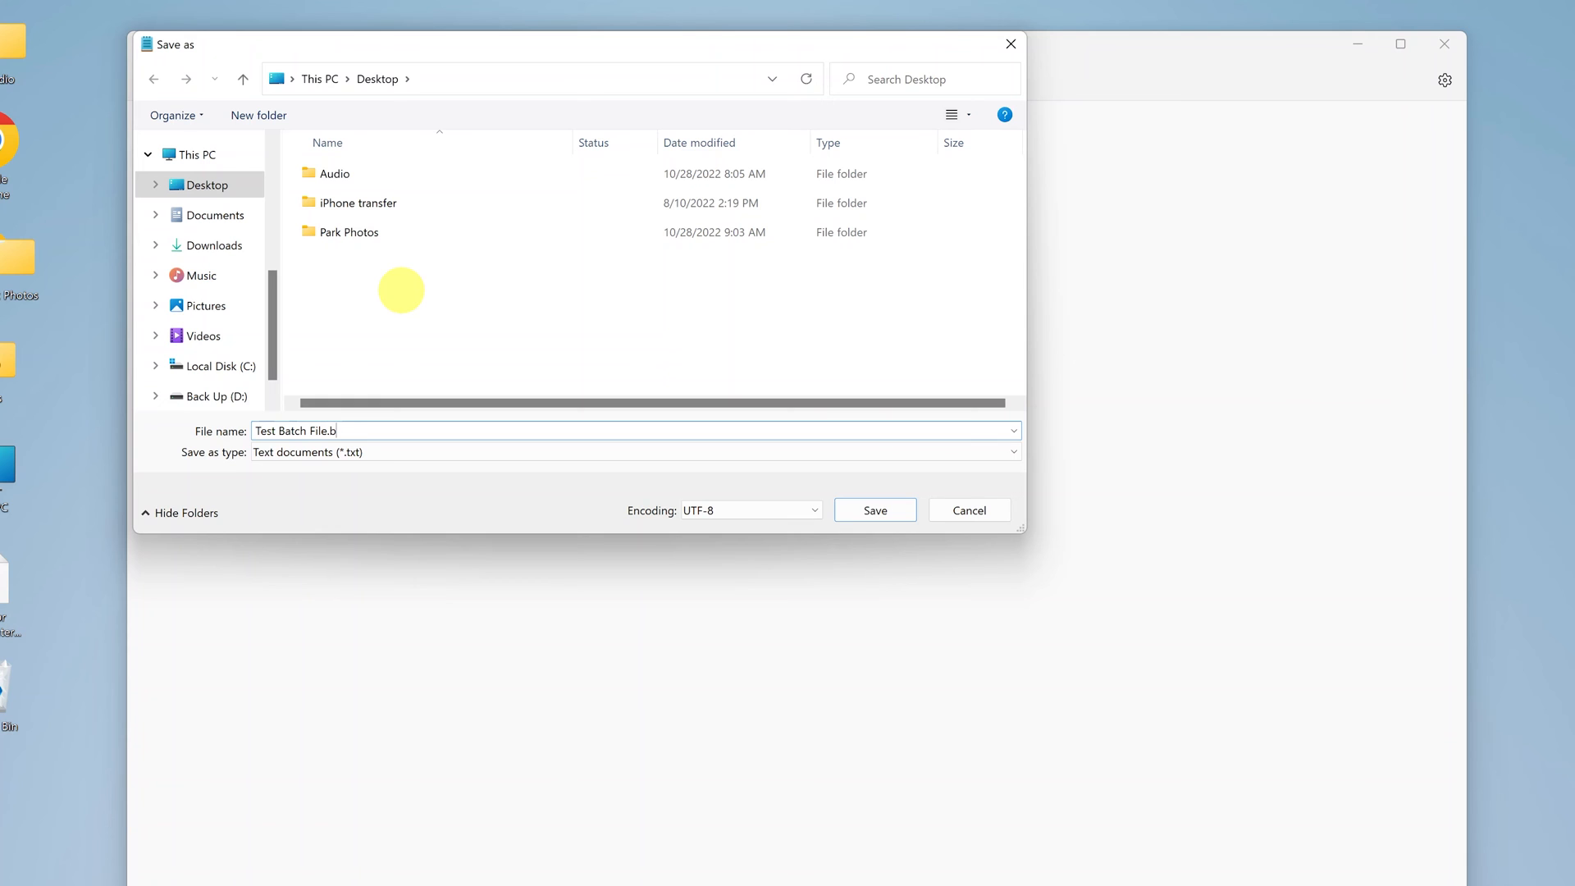
text(at)
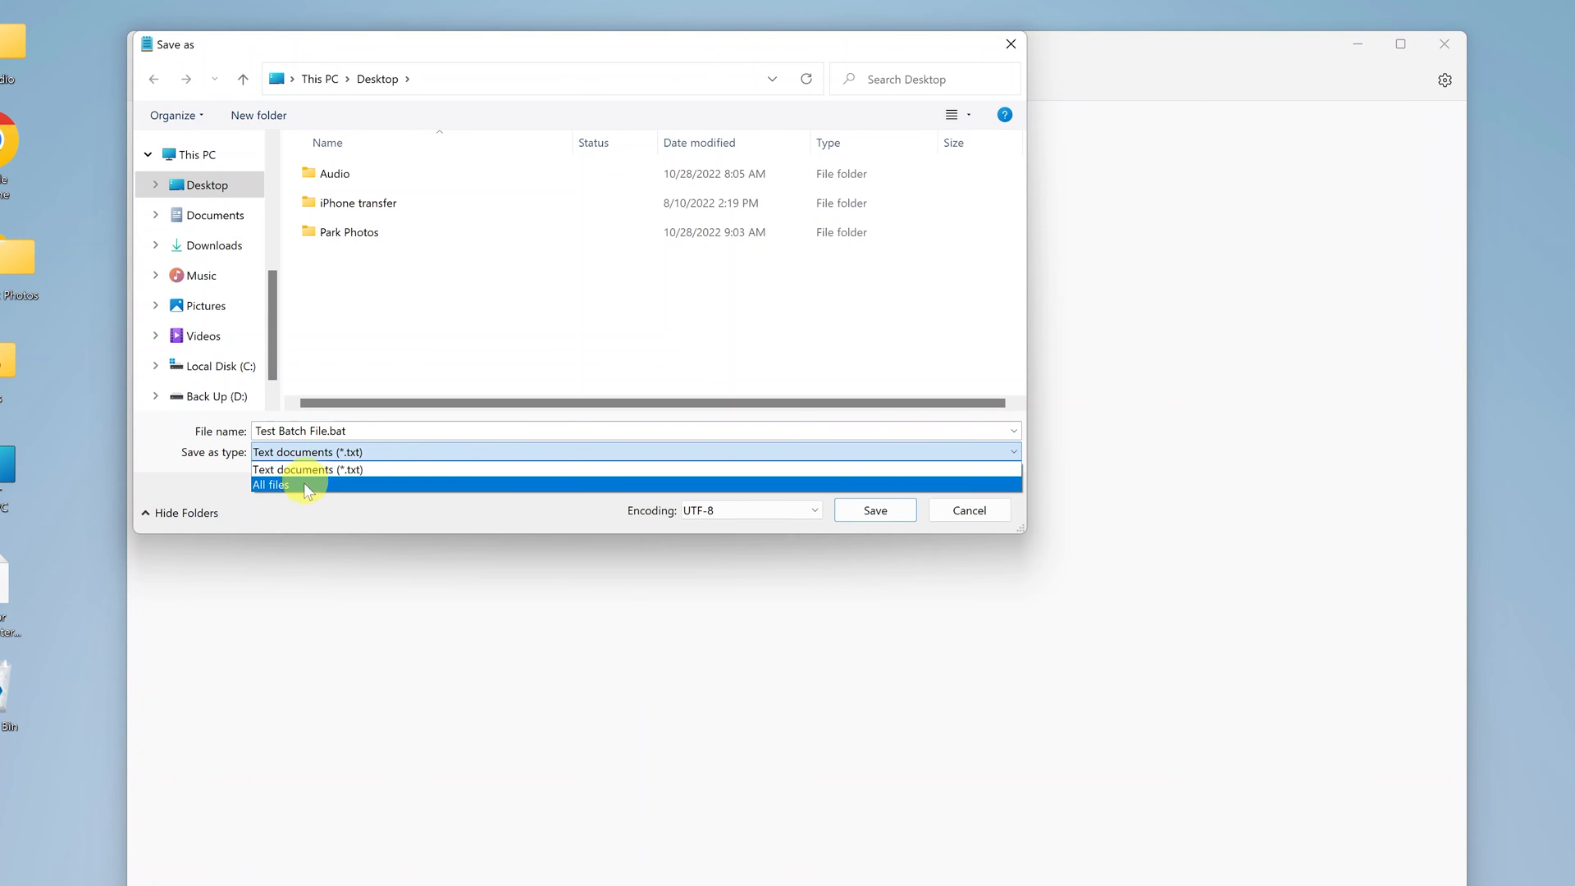
Set Save as type to All files and save Test Batch File.bat to the Desktop.
click(269, 484)
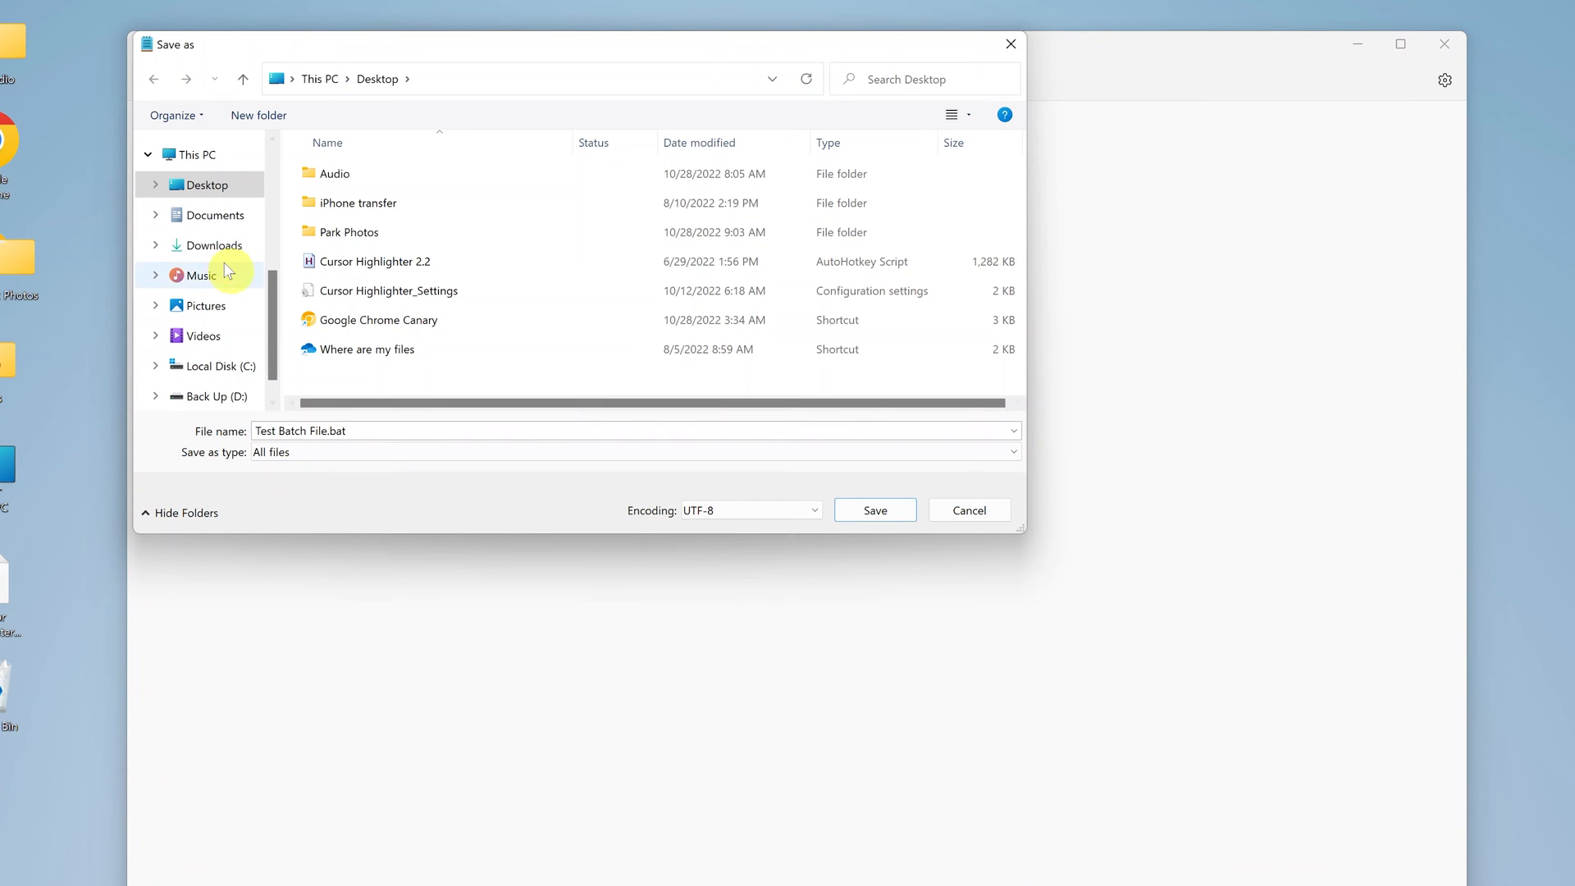
click(205, 184)
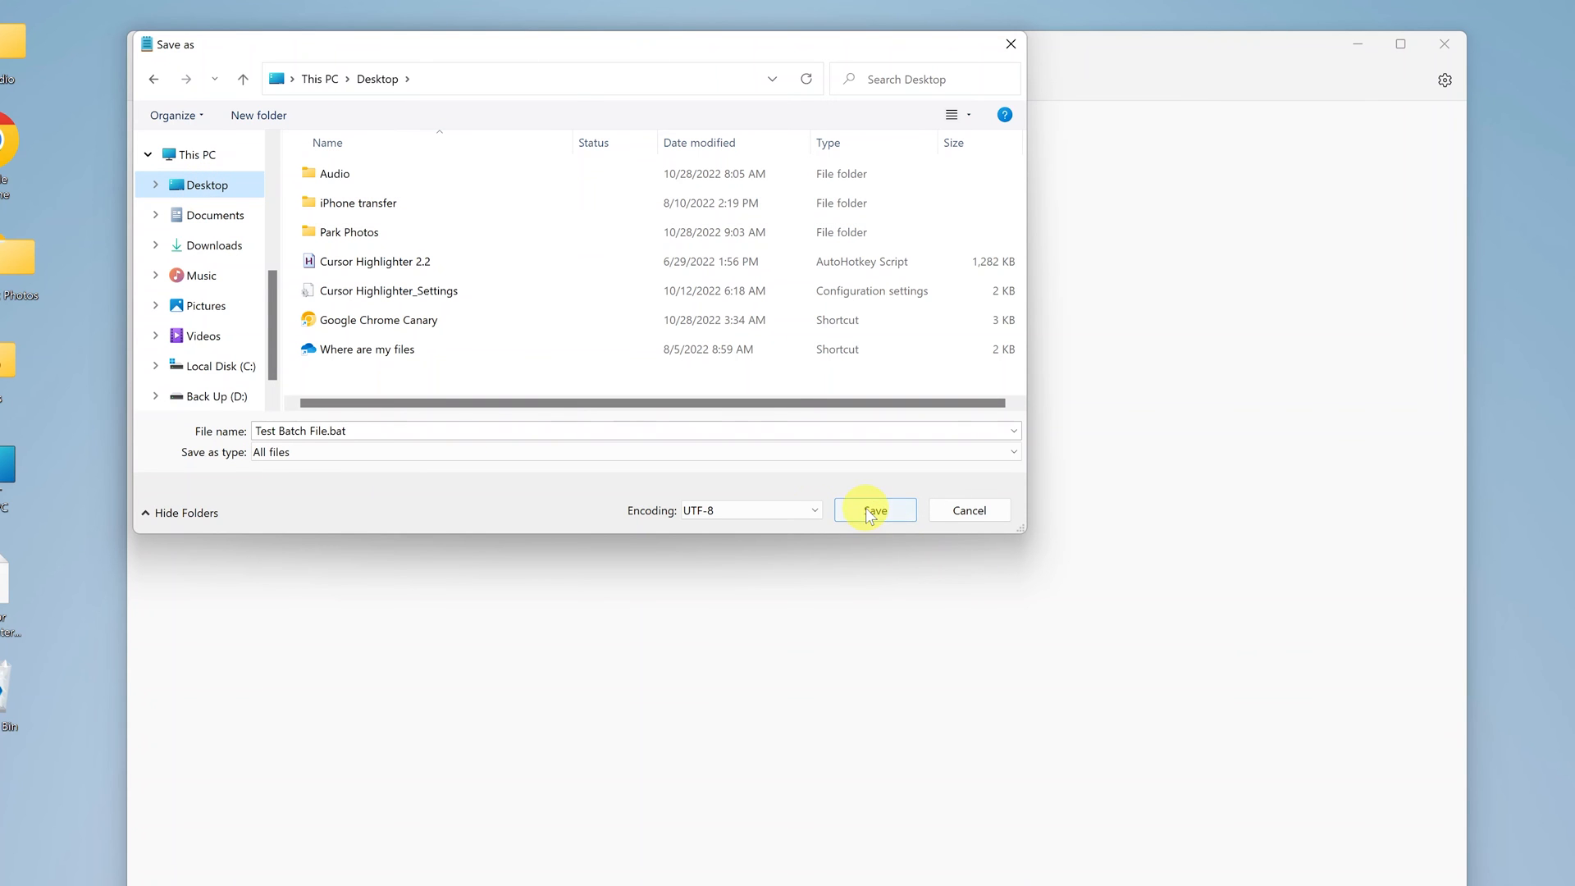
click(873, 510)
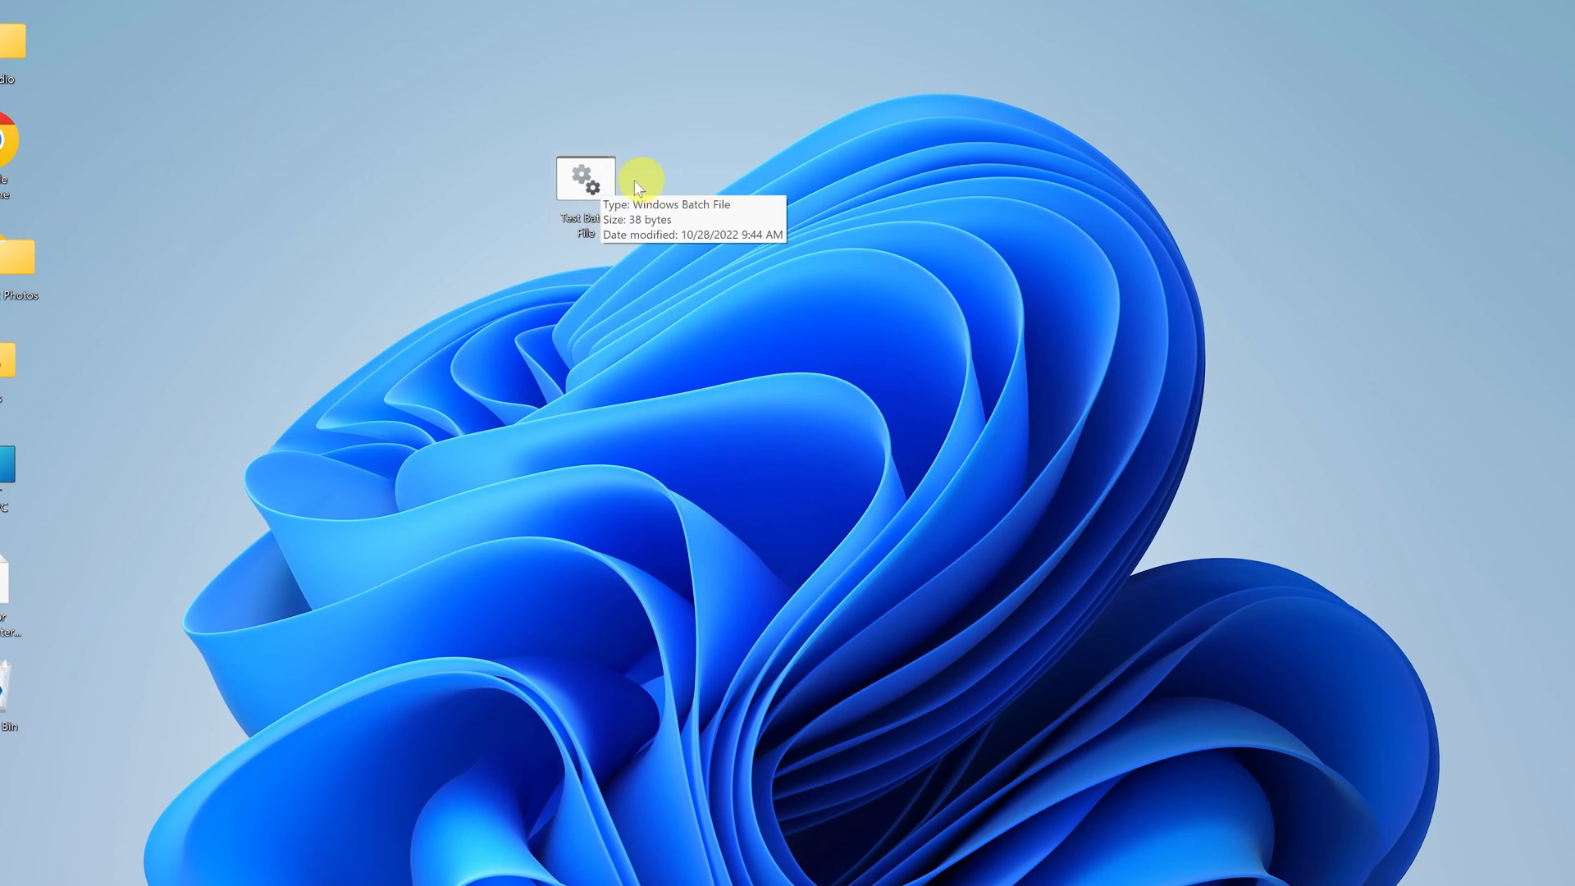
Run Test Batch File, confirm it prints Webproeducation.org and pauses, then close cmd.
double_click(586, 178)
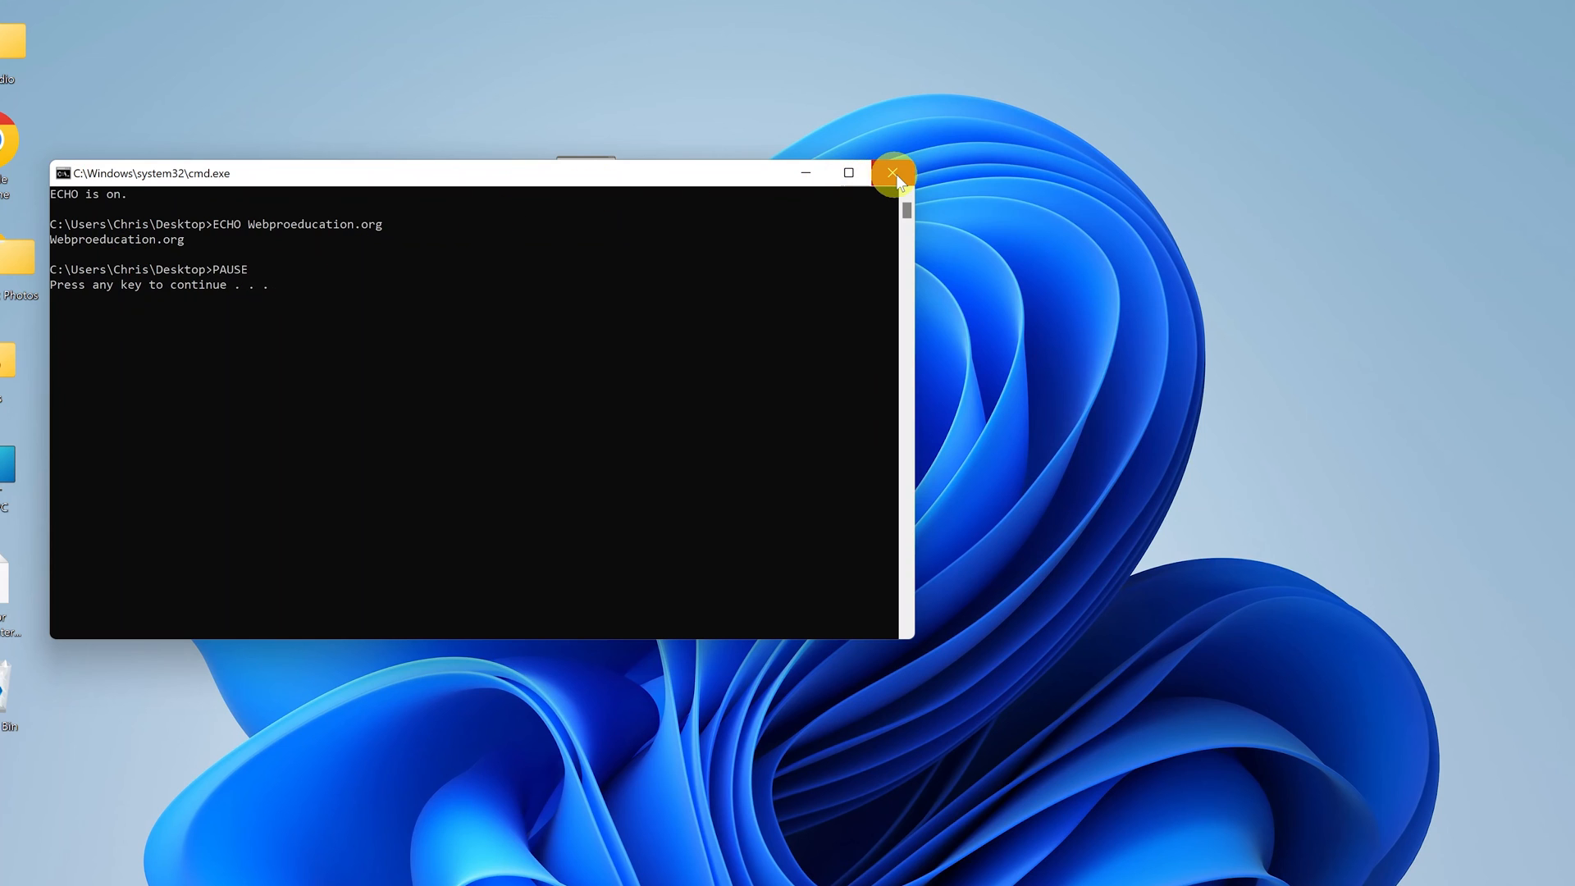
click(890, 173)
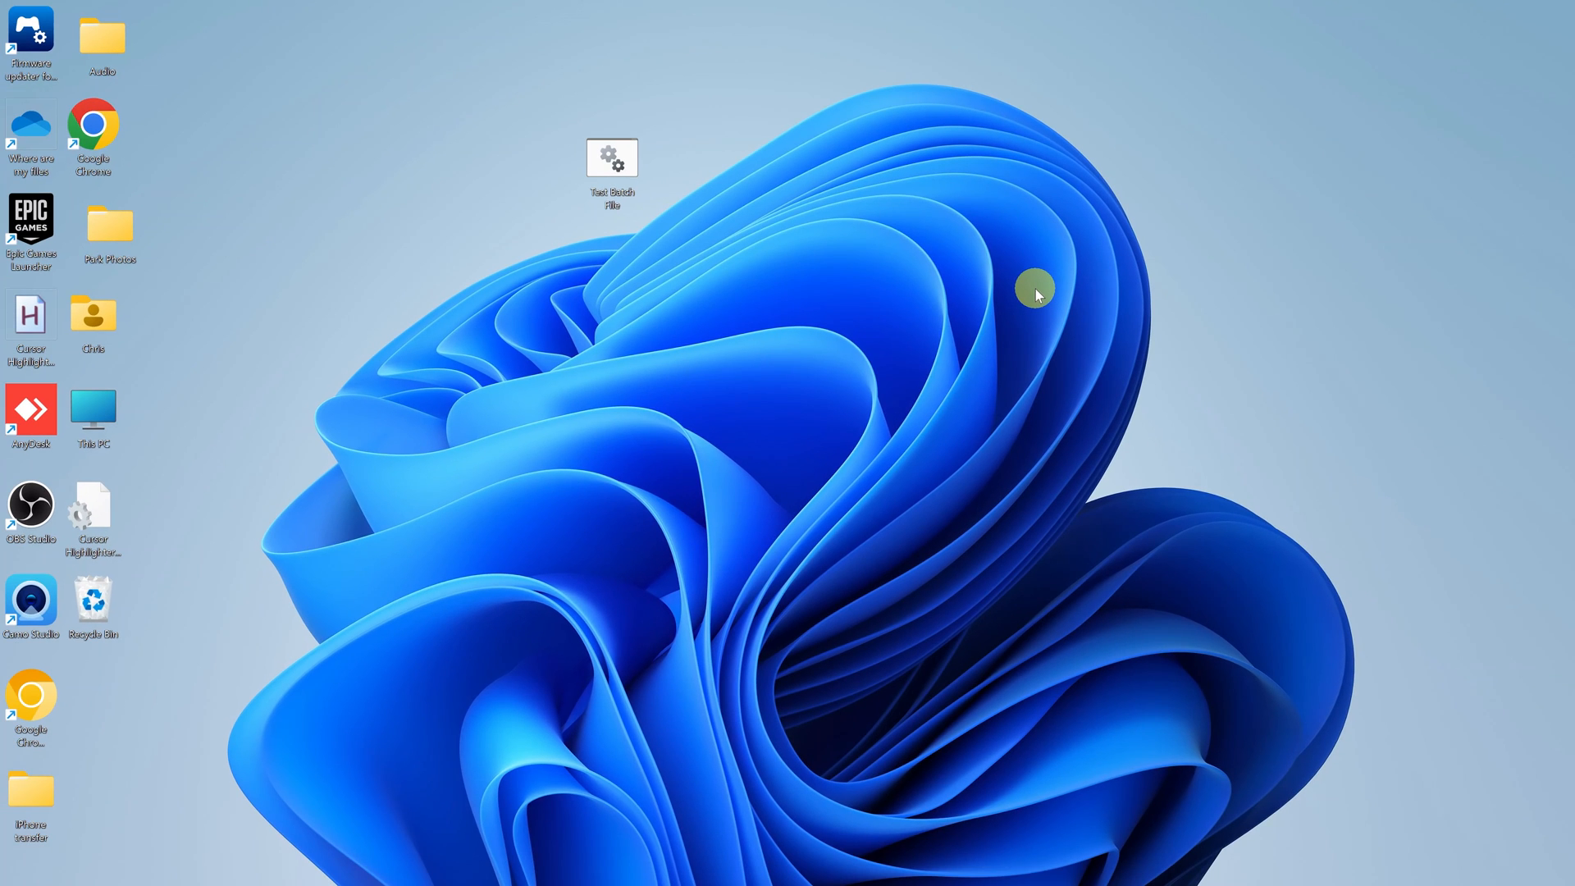
mouse_move(827, 28)
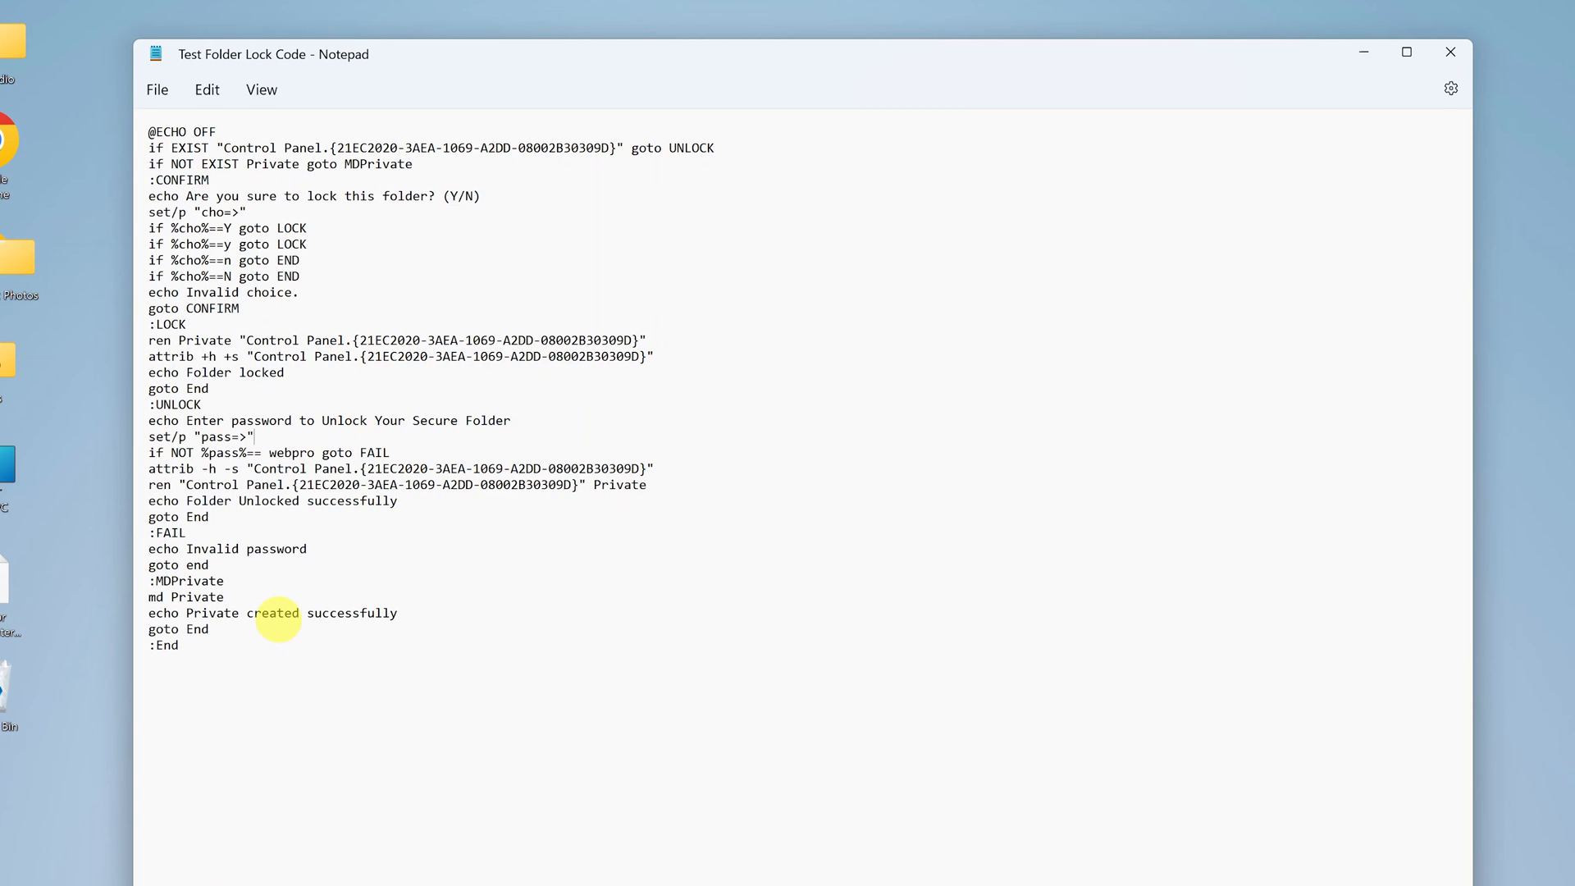
mouse_move(1293, 412)
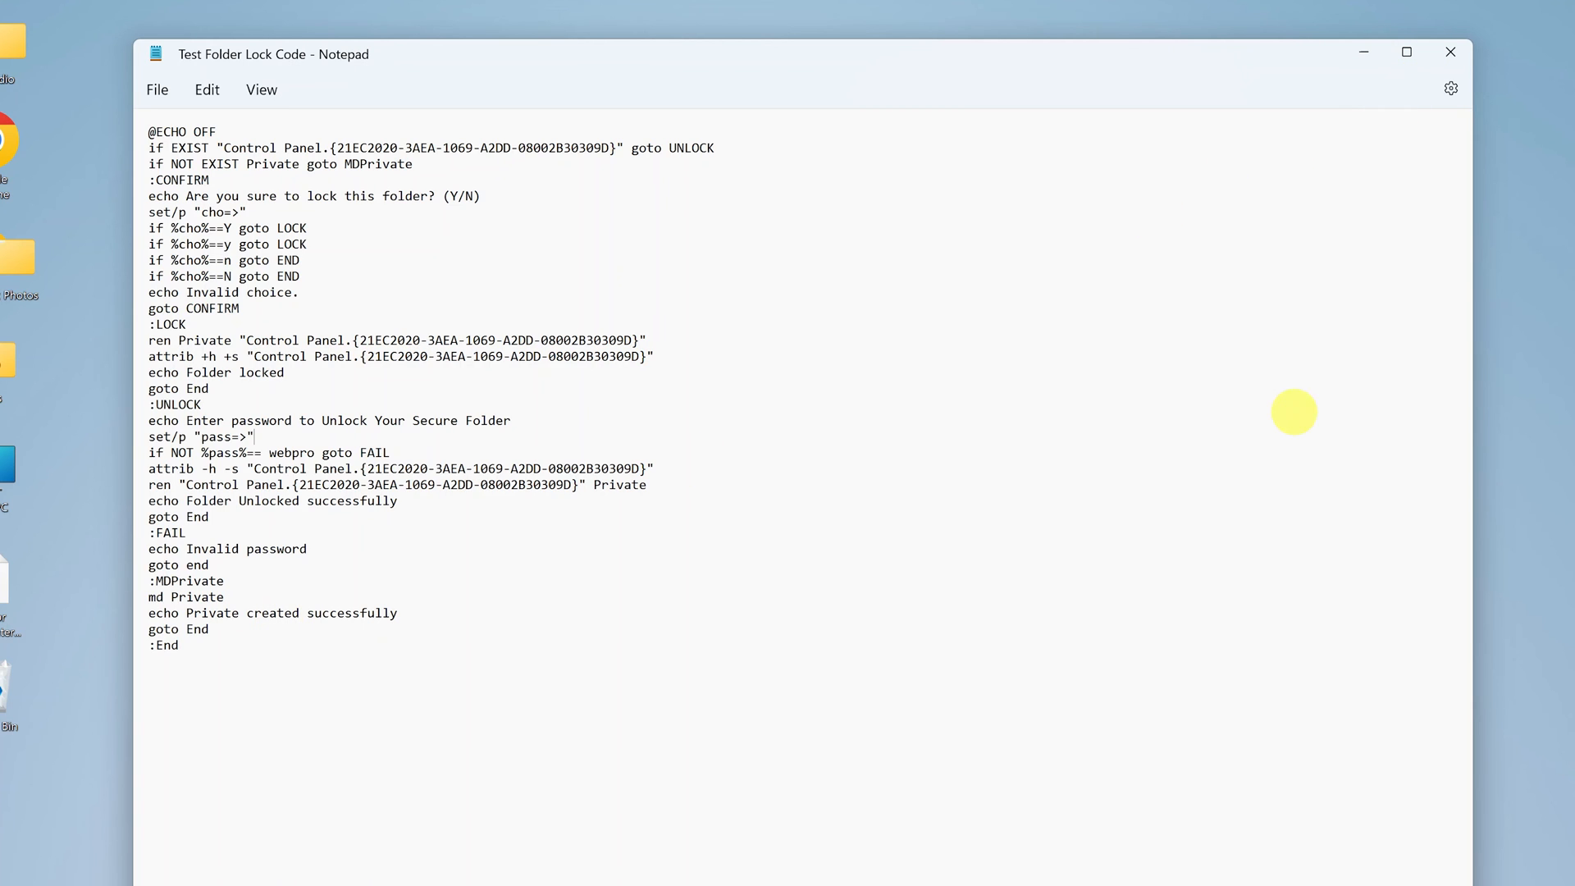